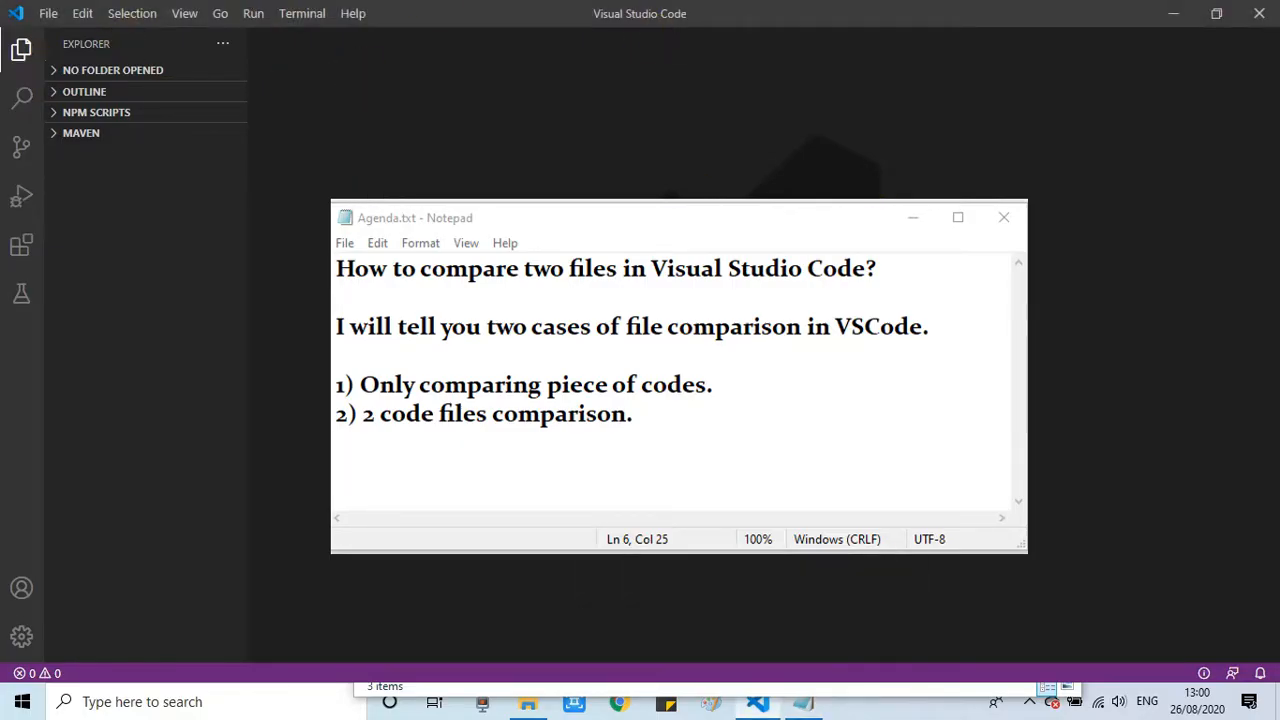
mouse_move(278, 110)
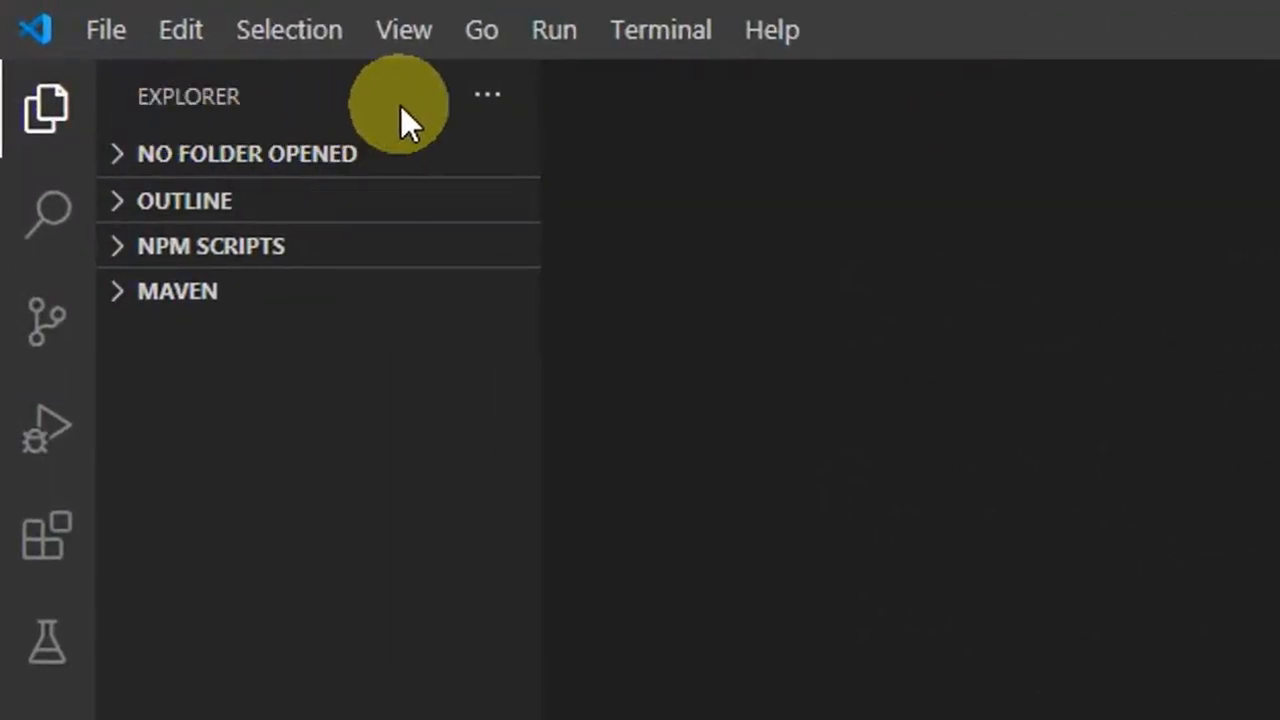
Enable the Open Editors section from the Explorer header's '...' menu
click(487, 95)
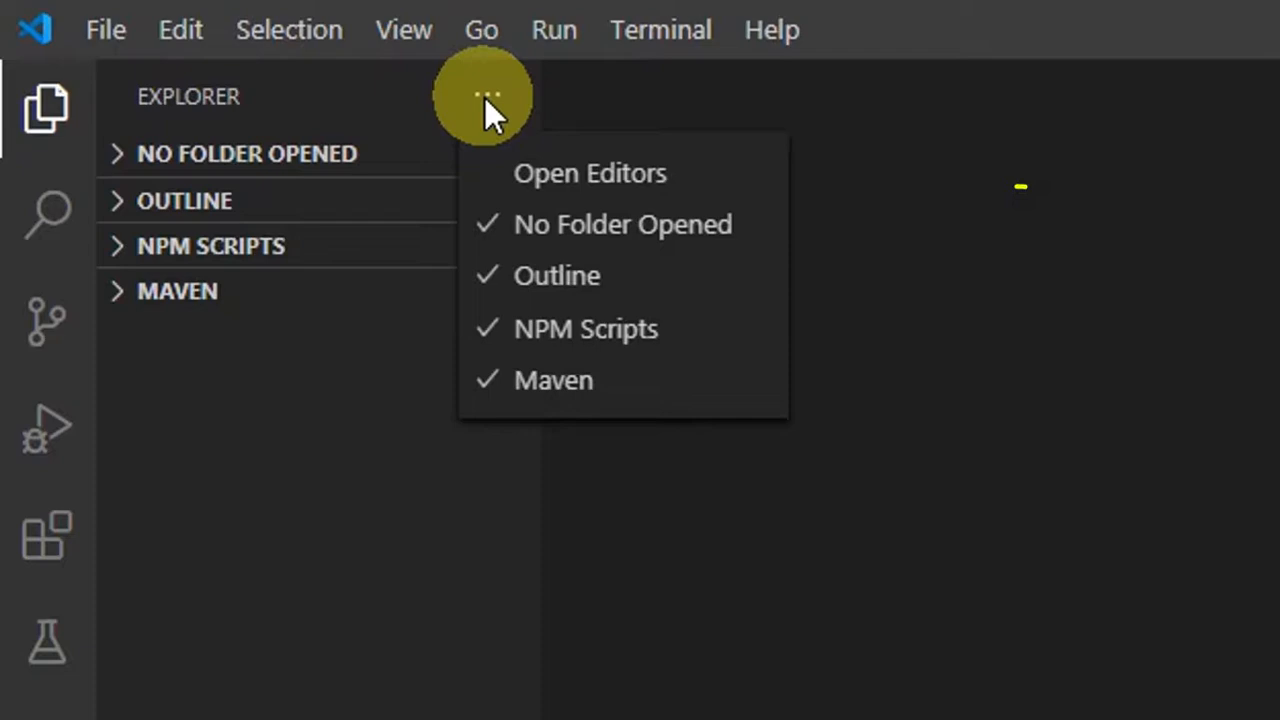
mouse_move(590, 173)
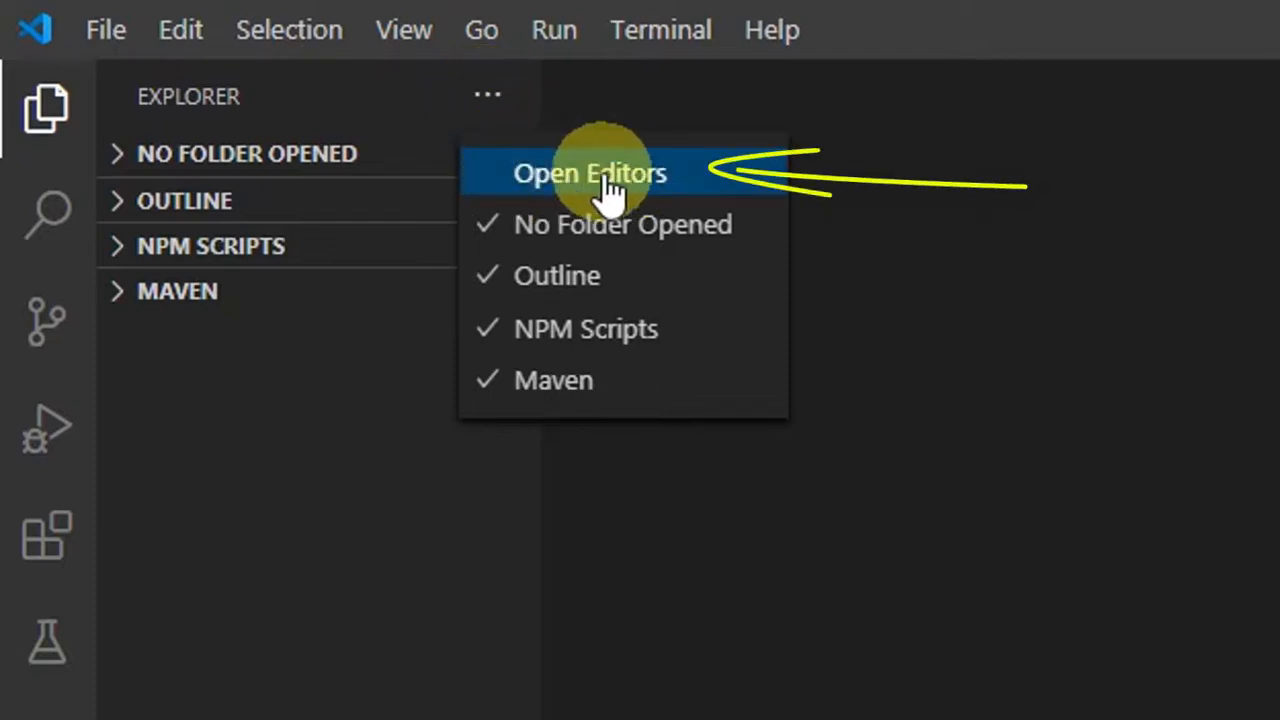
click(589, 173)
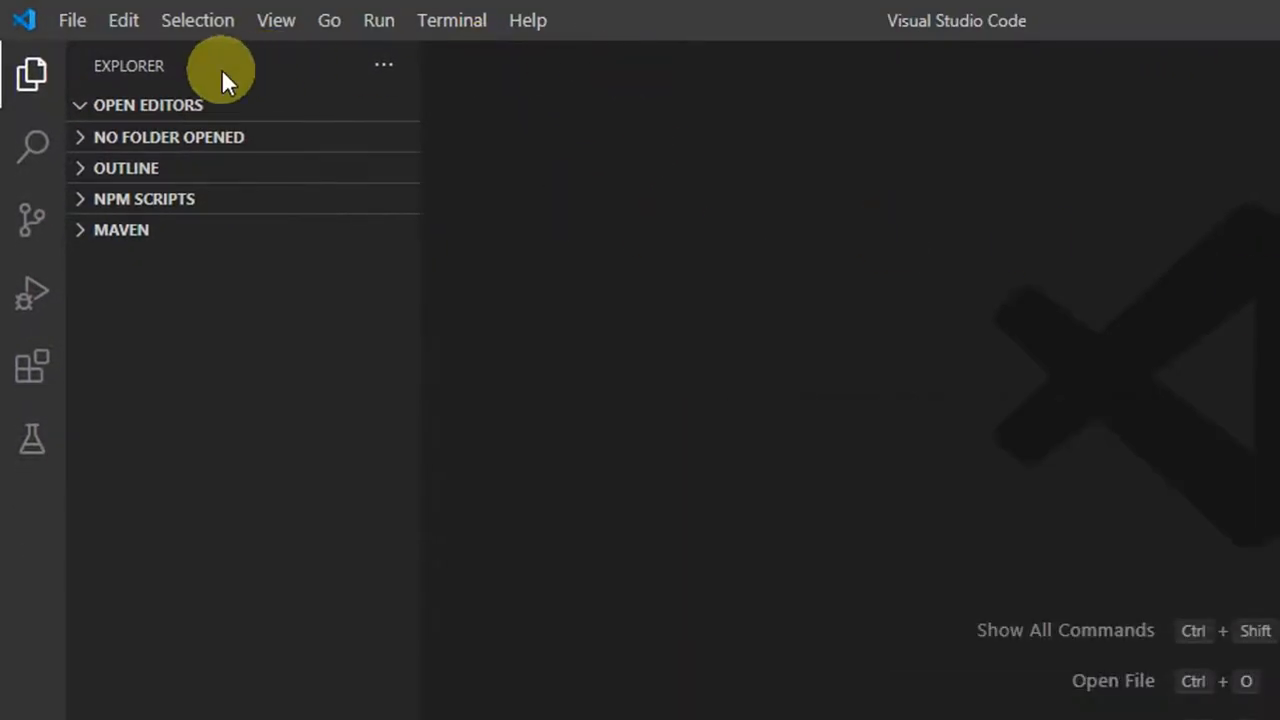
mouse_move(528, 75)
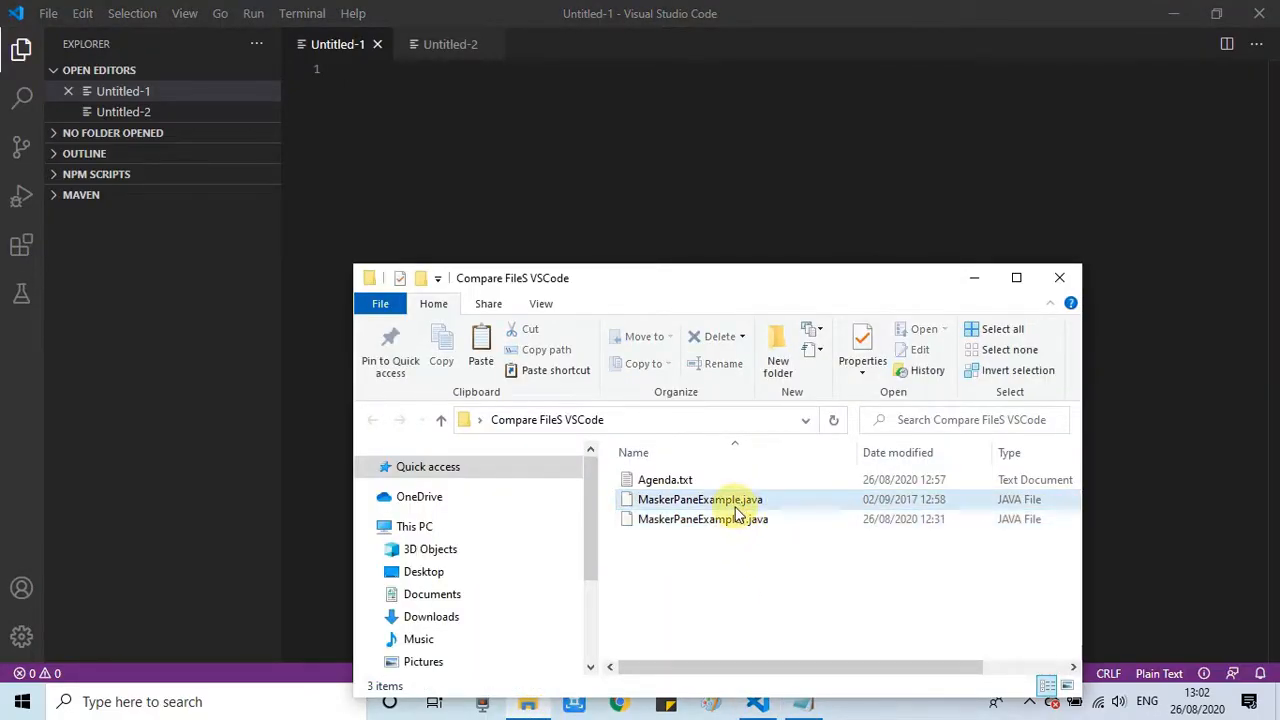
Copy MaskerPaneExample.java's code from Notepad into the Untitled-1 file
right_click(700, 499)
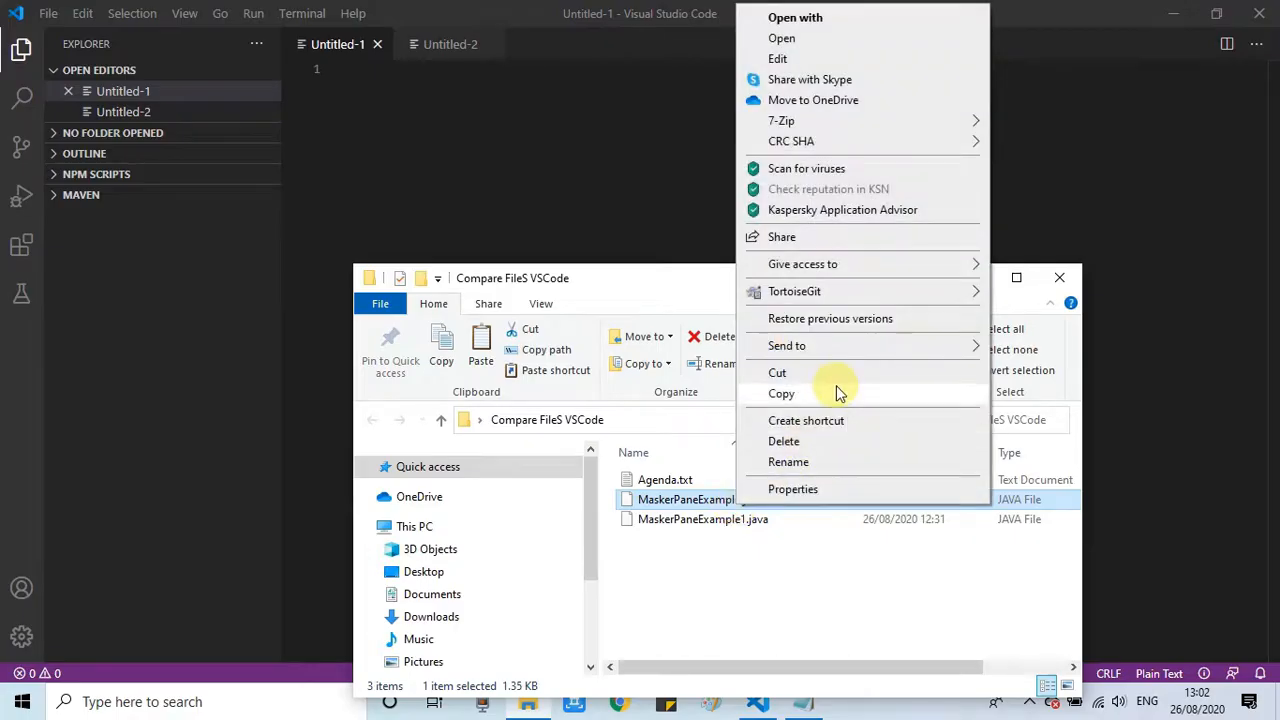
mouse_move(897, 360)
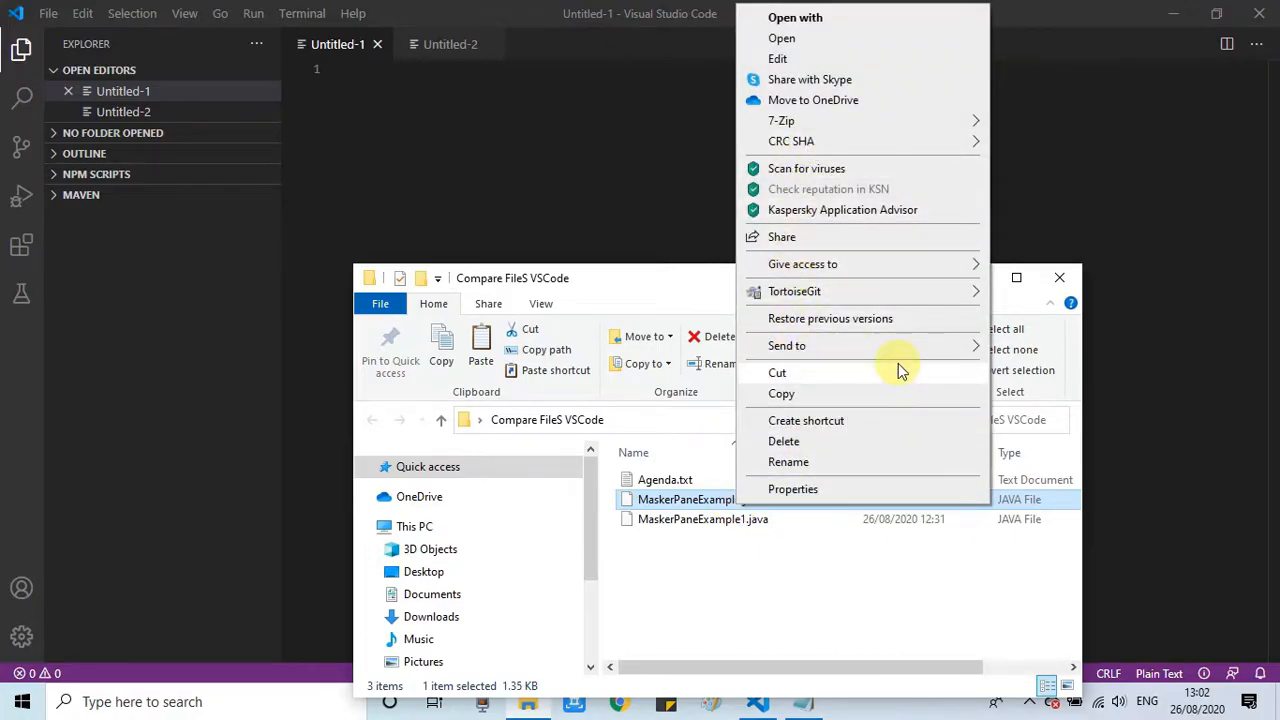
mouse_move(945, 315)
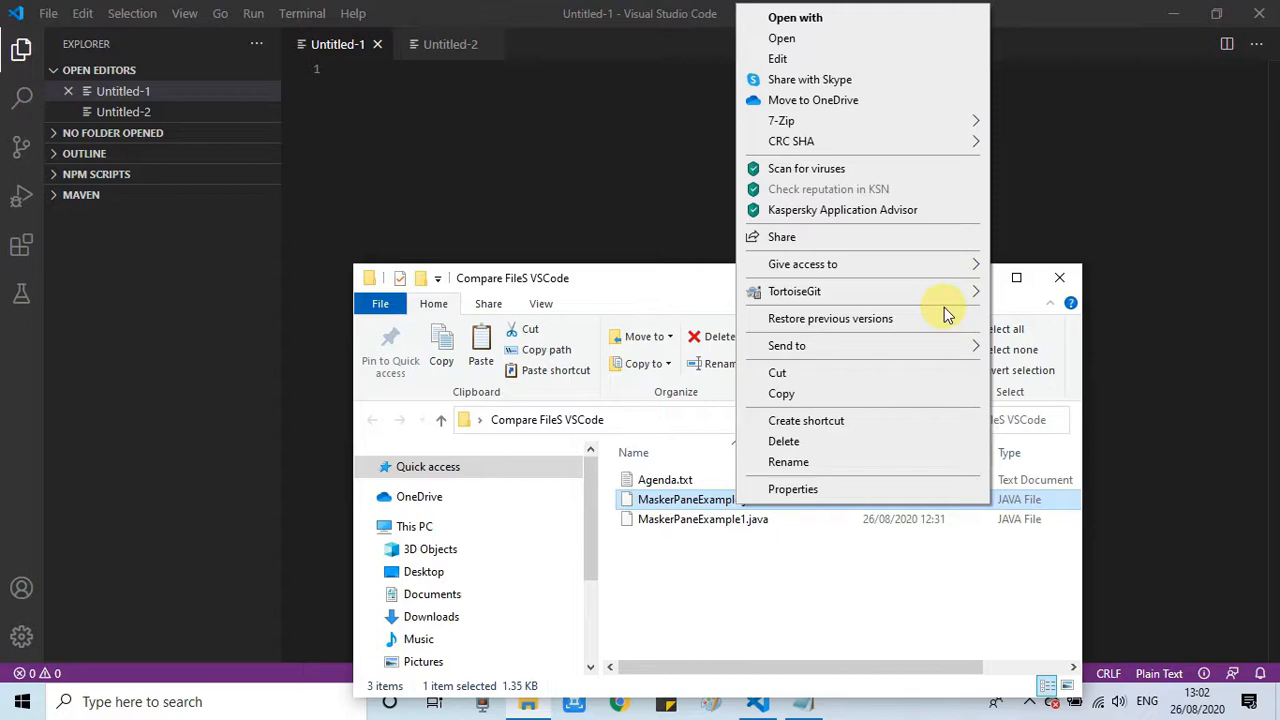
mouse_move(897, 150)
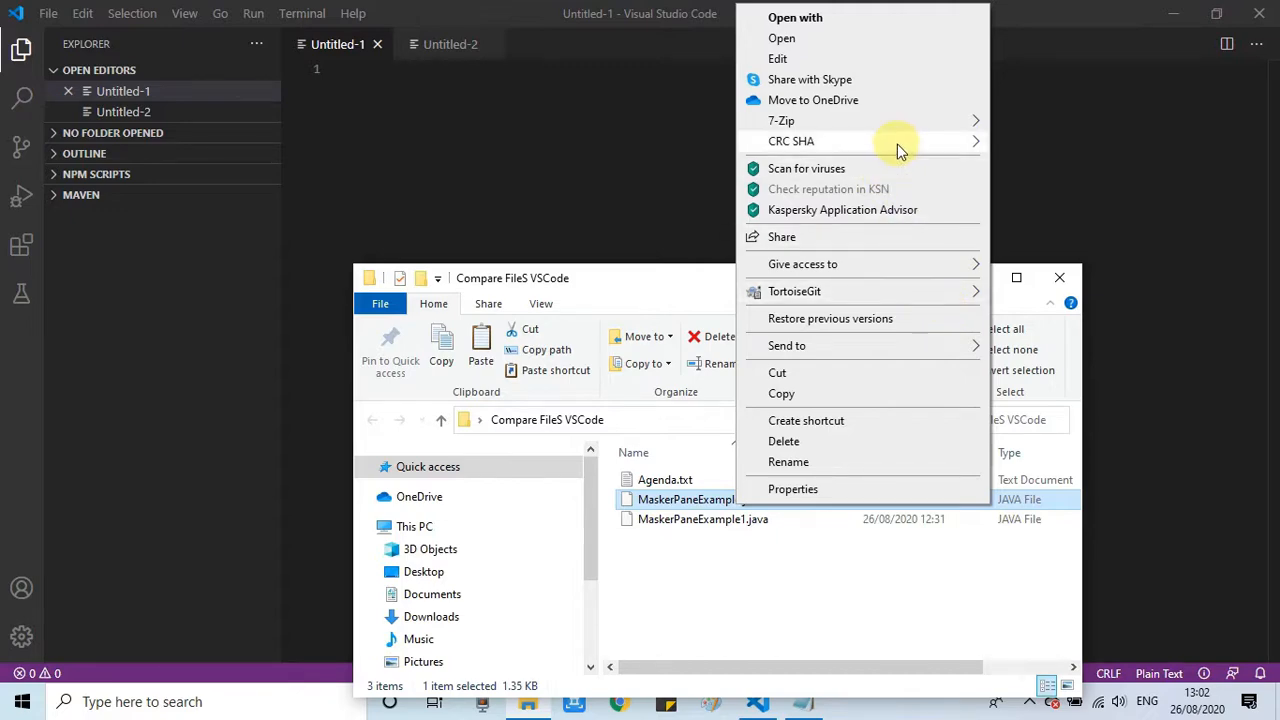
click(781, 37)
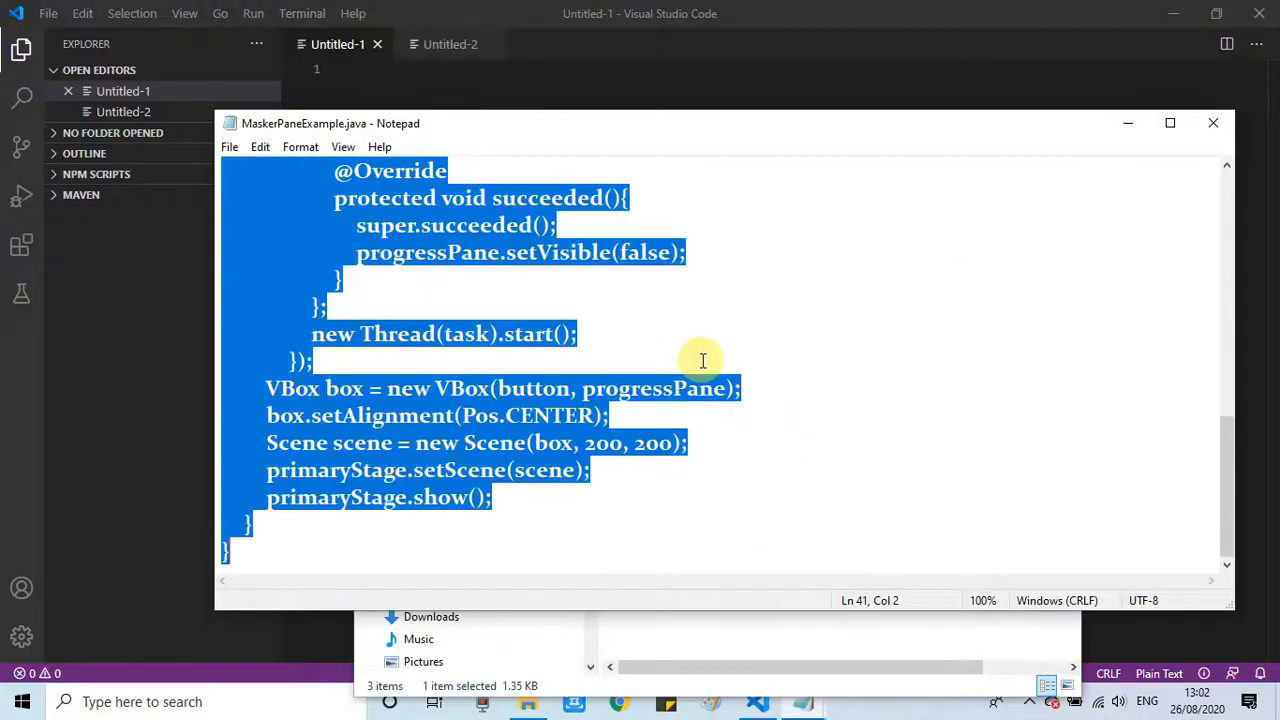
click(1213, 123)
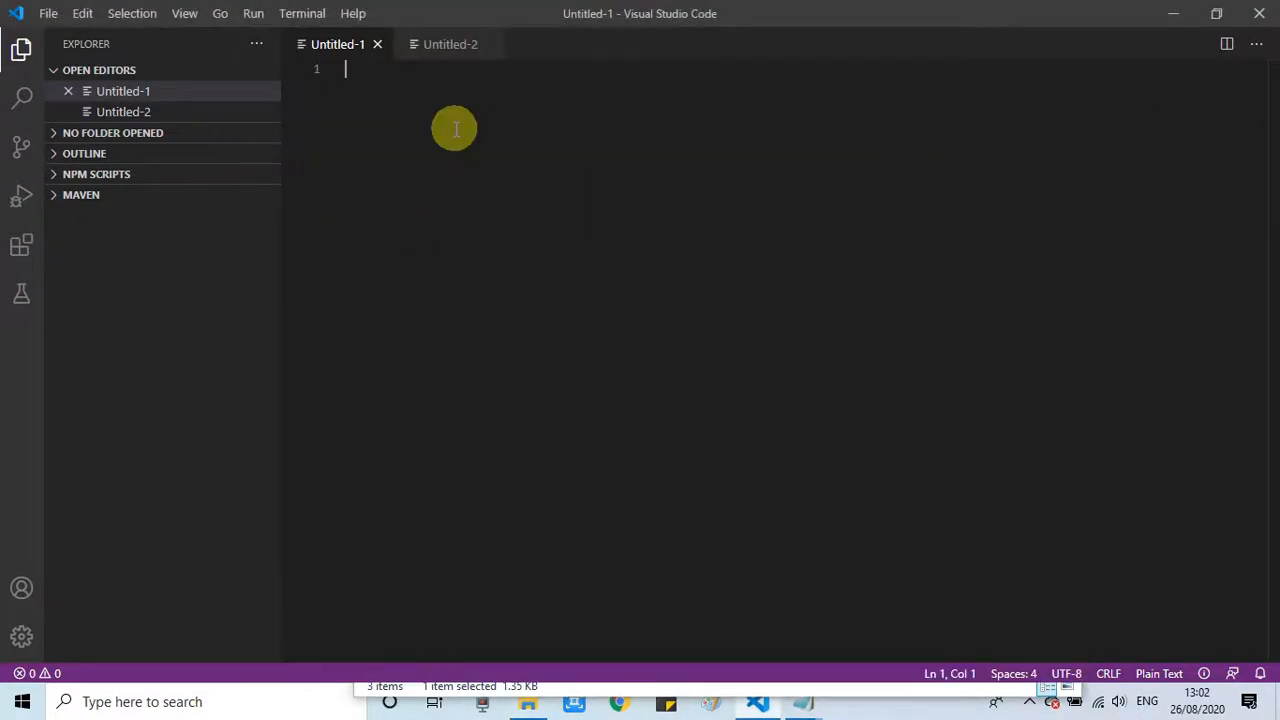
text(import javafx.application.Application;)
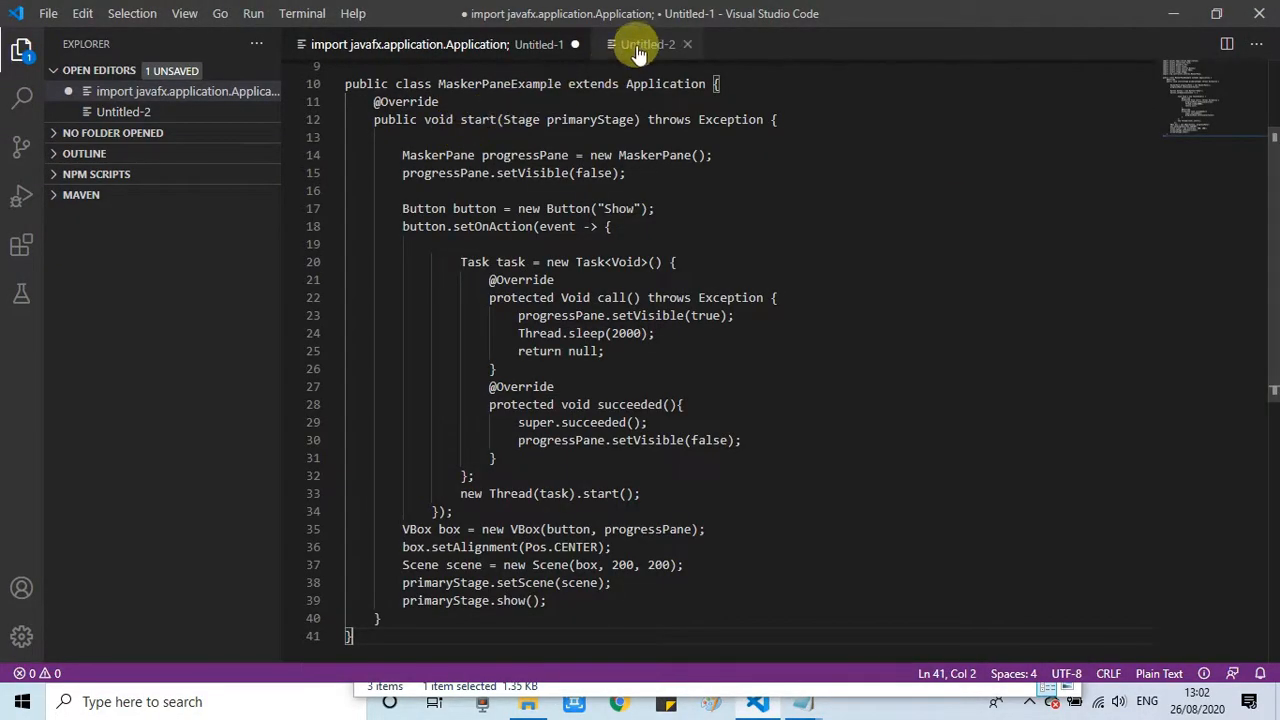
click(647, 44)
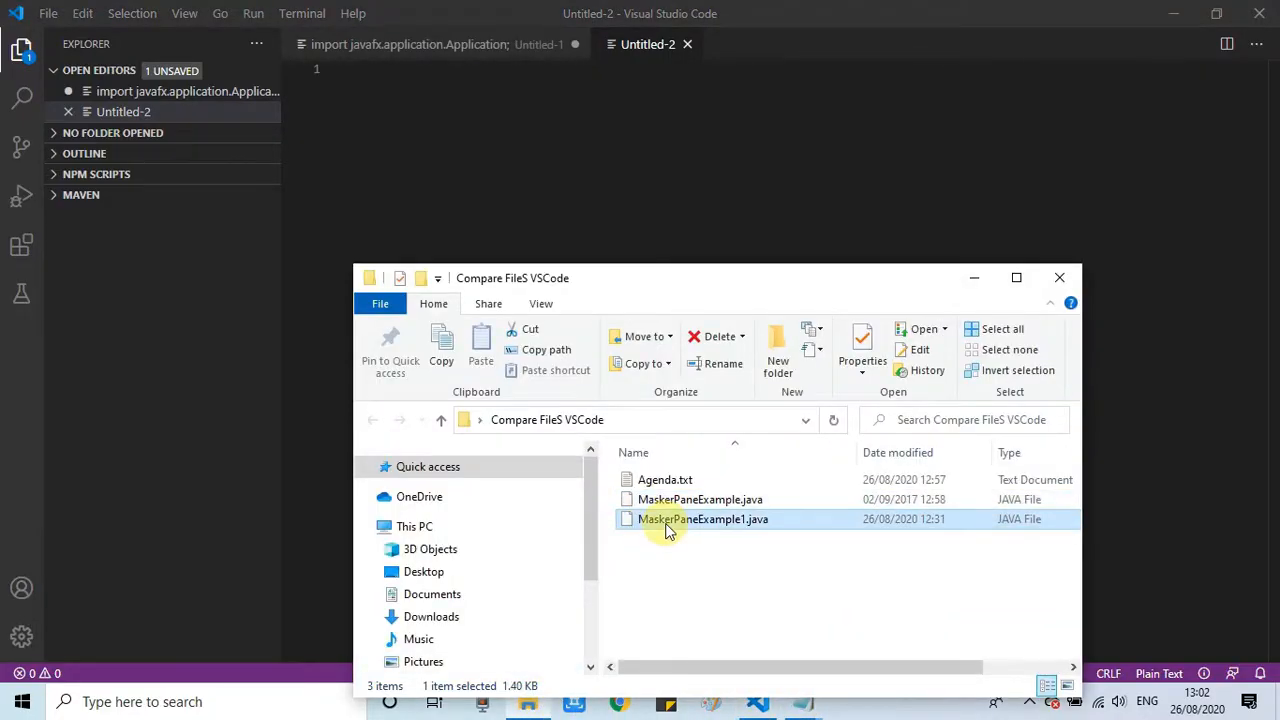
Open MaskerPaneExample1.java to copy its code into Untitled-2
double_click(702, 519)
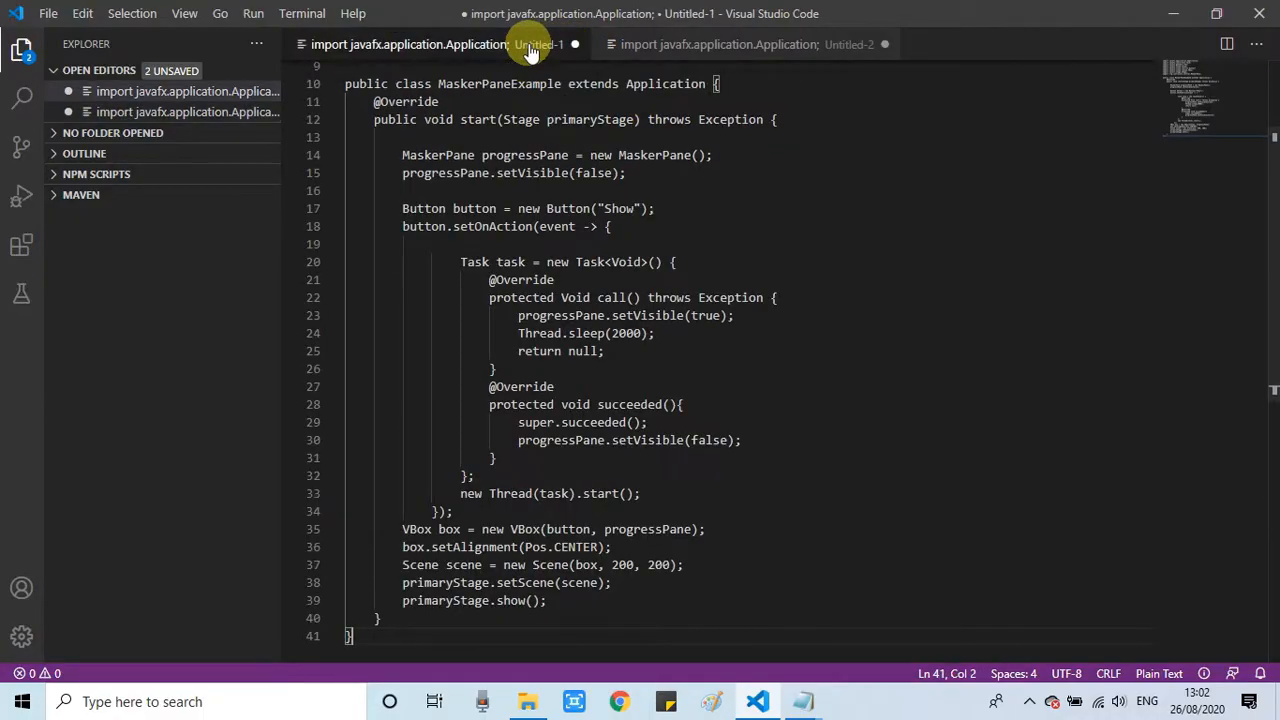
Diff the two untitled Java files via Select for Compare and Compare with Selected
click(718, 44)
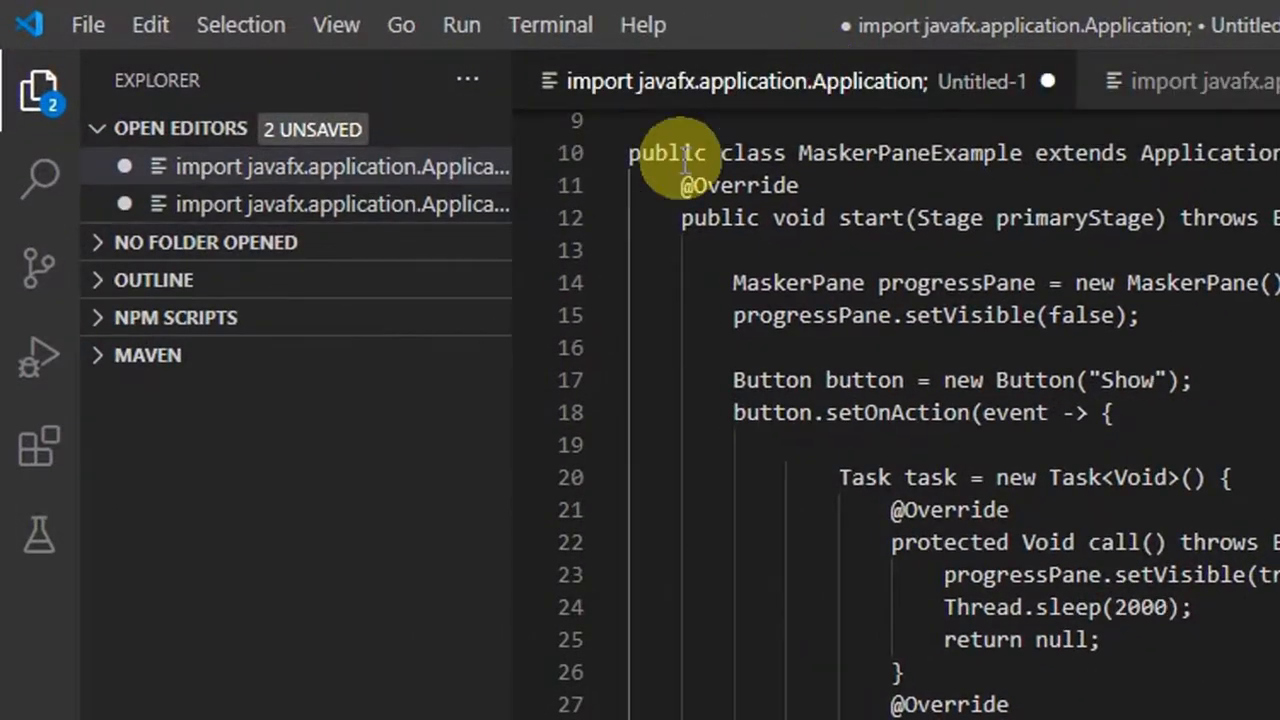
right_click(340, 166)
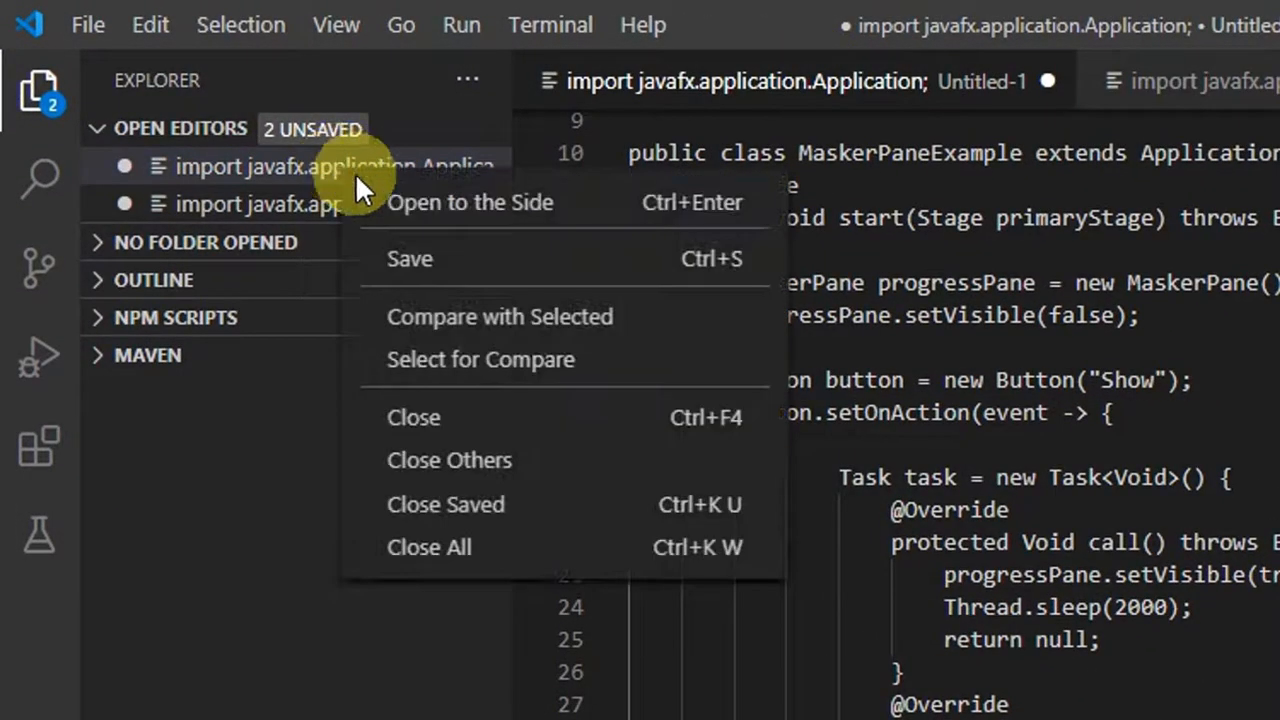
mouse_move(480, 359)
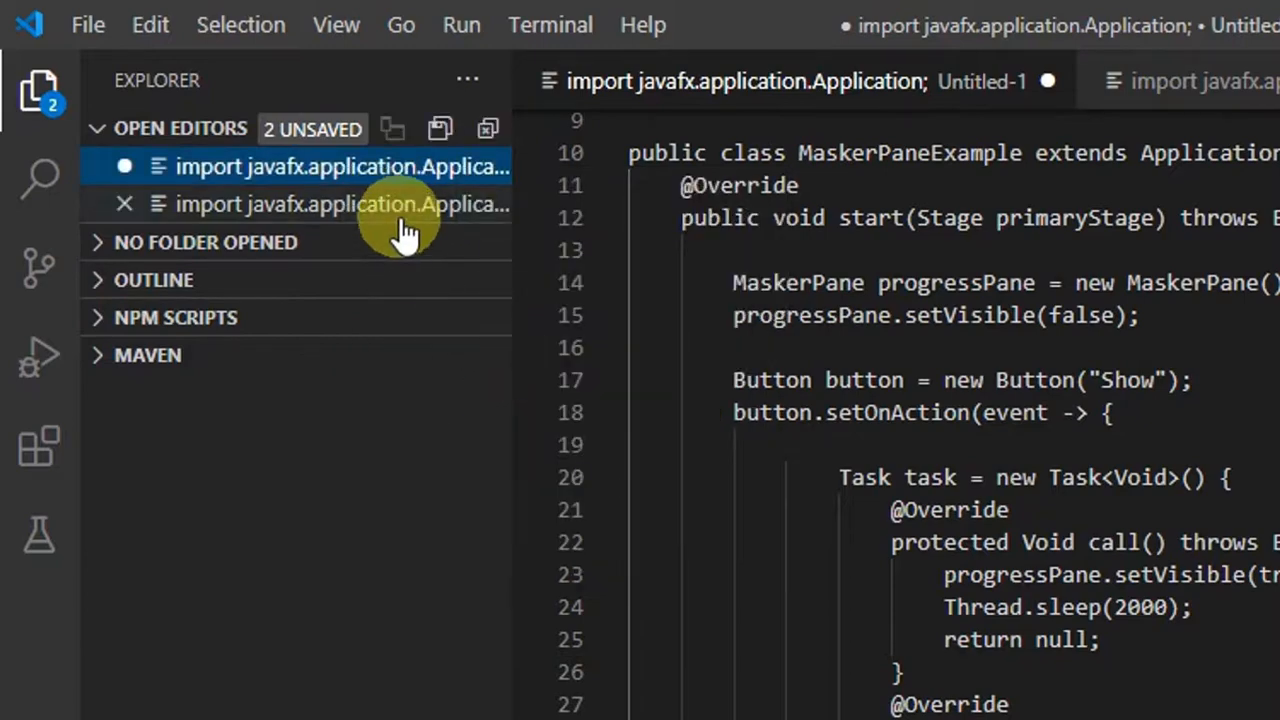
right_click(340, 204)
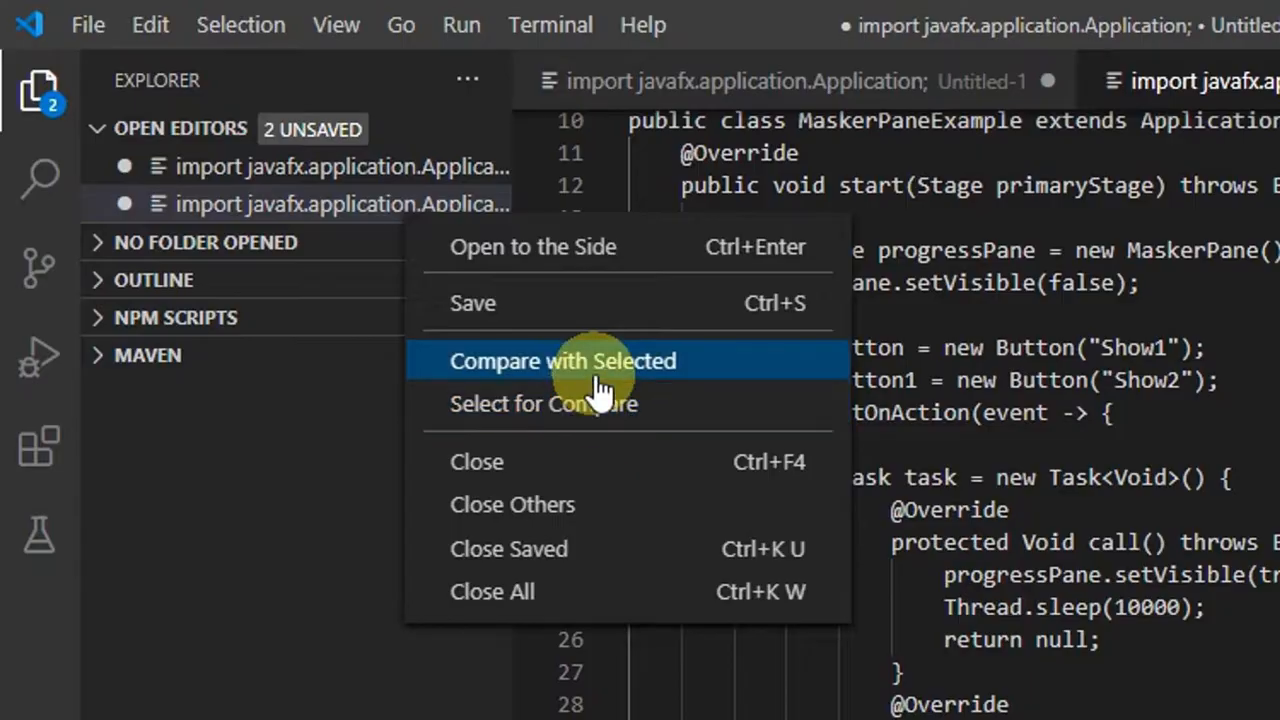
mouse_move(640, 375)
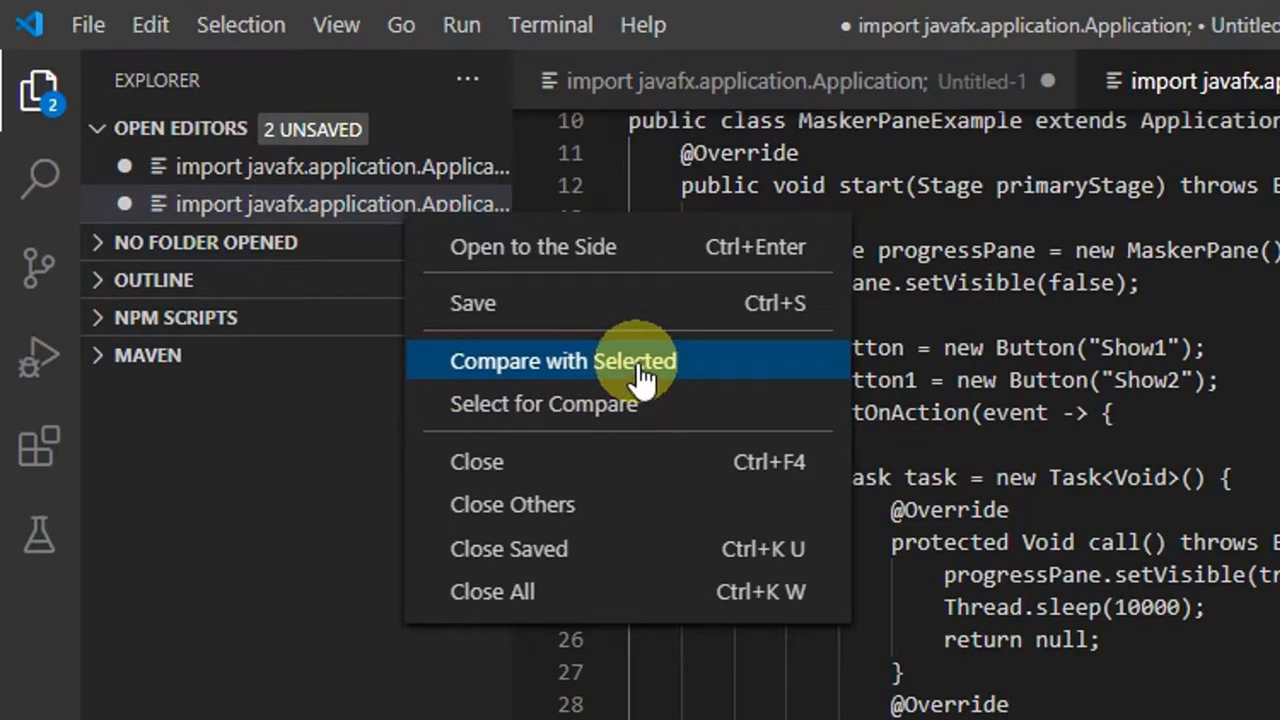
click(563, 361)
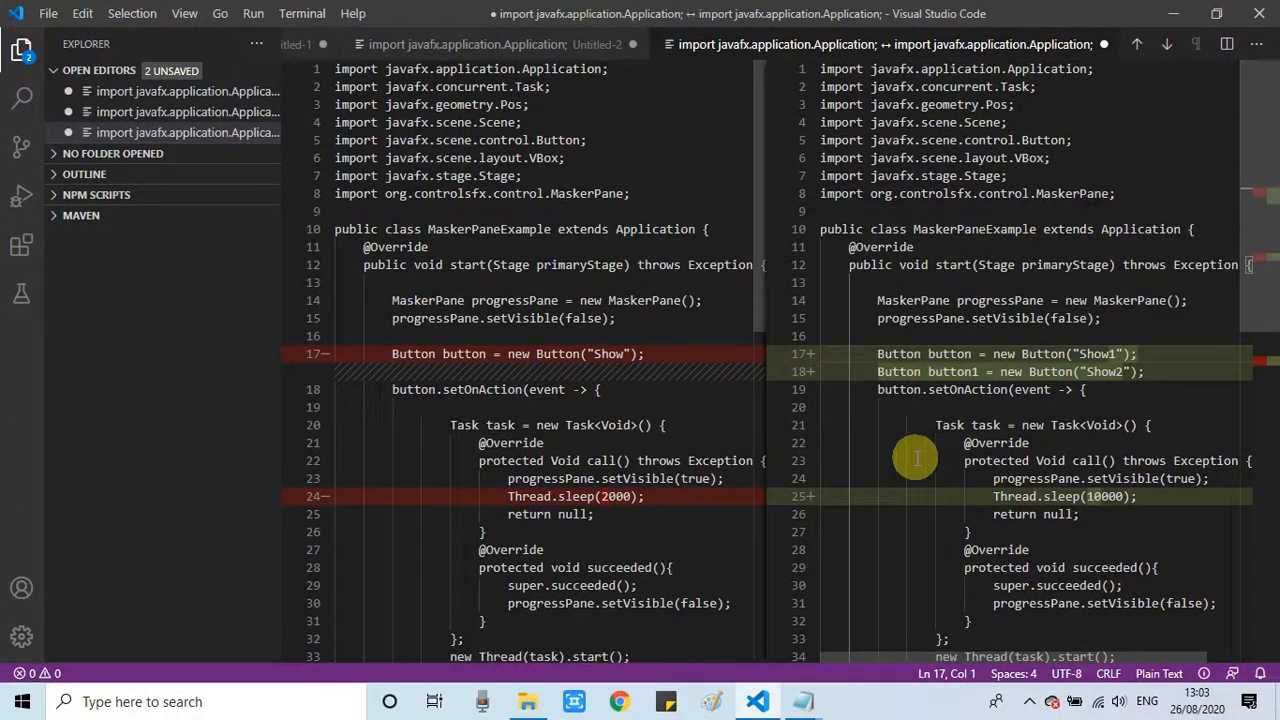
mouse_move(310, 490)
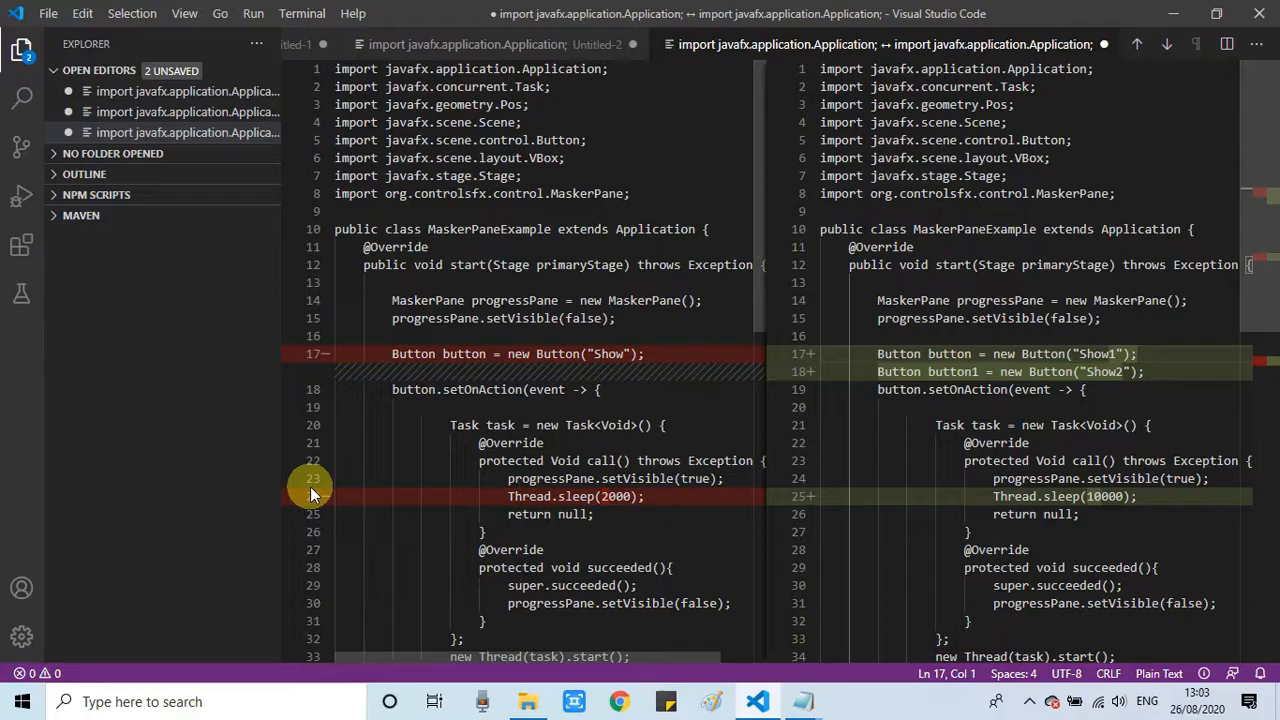
Scroll the diff and step to the next difference between the untitled files
scroll(down, 3)
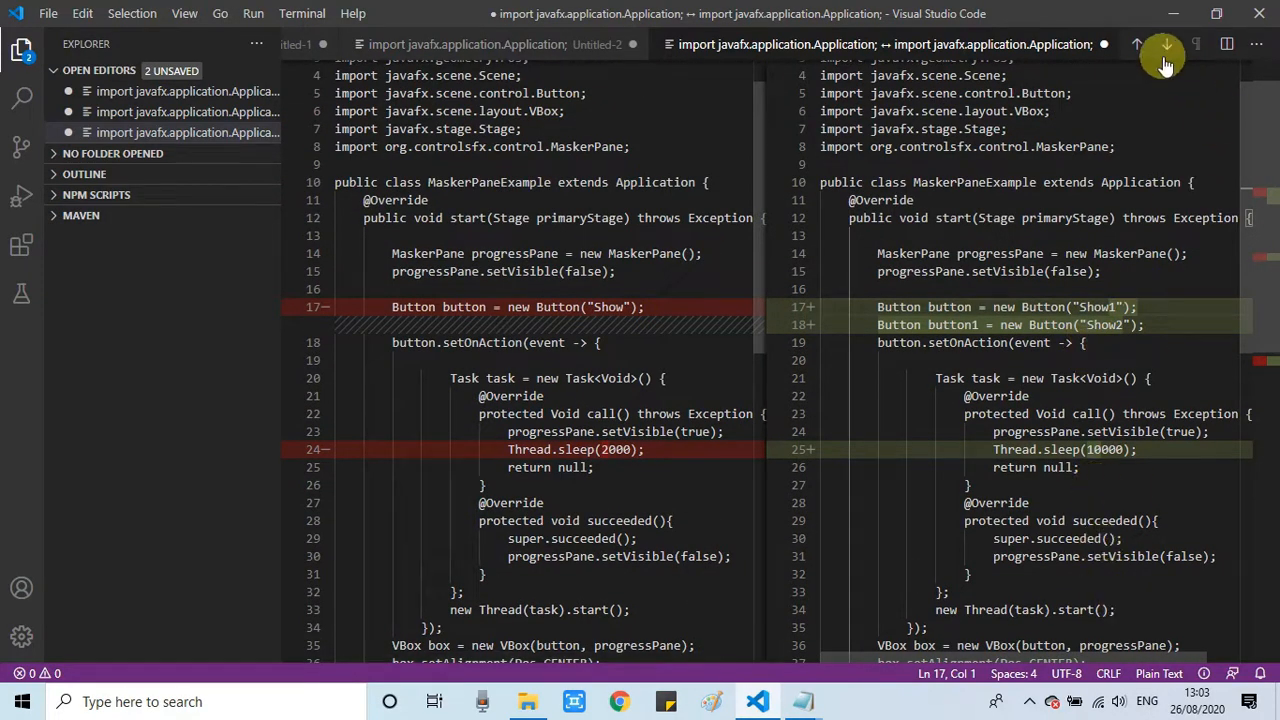
mouse_move(1167, 50)
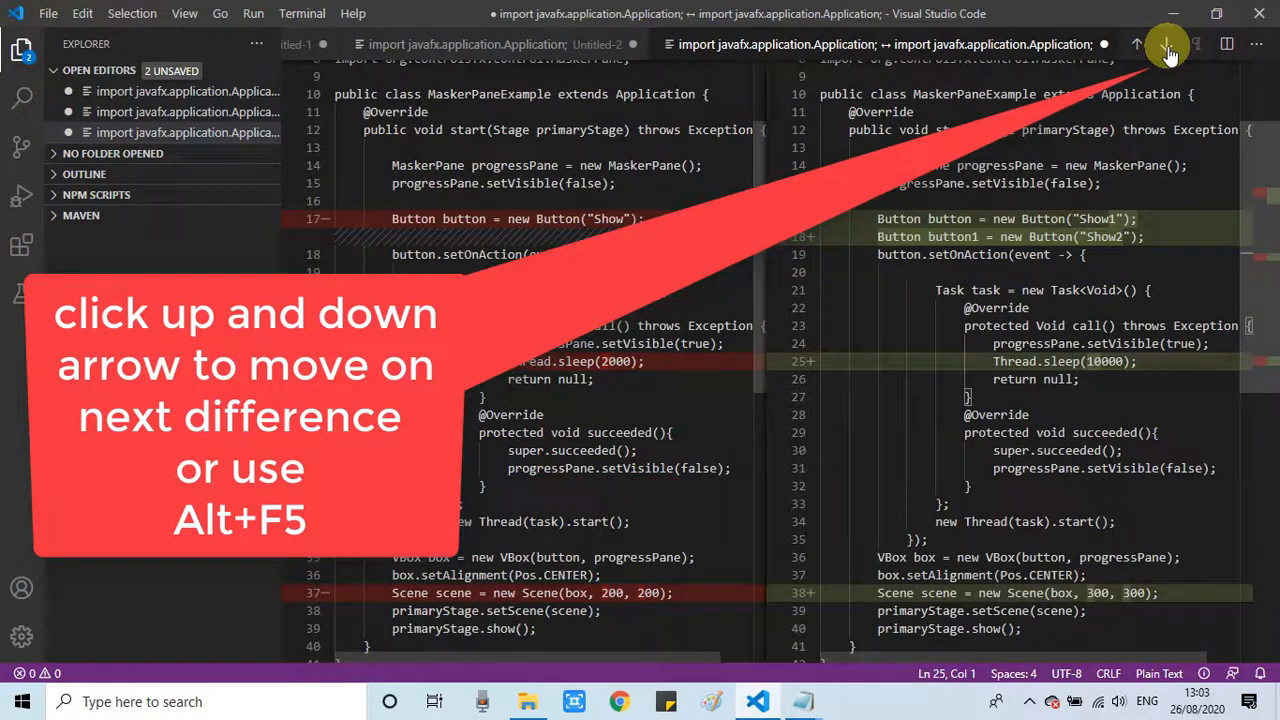
click(1168, 44)
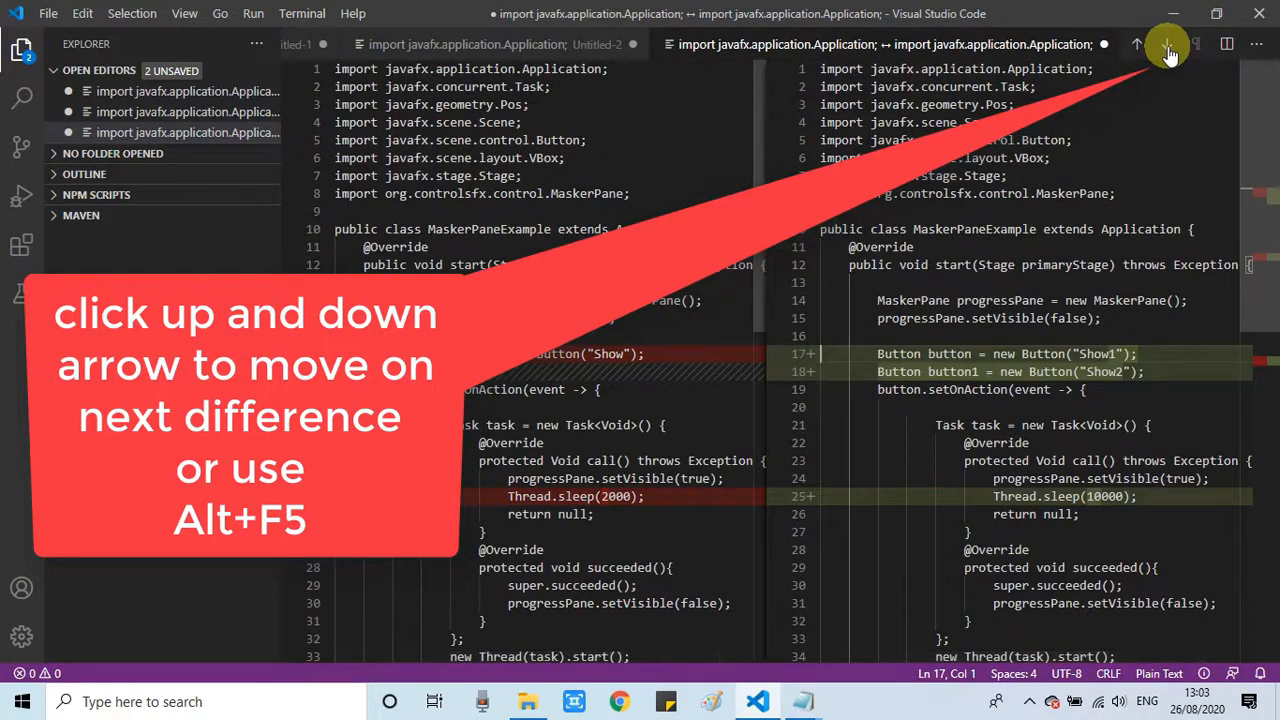
mouse_move(725, 296)
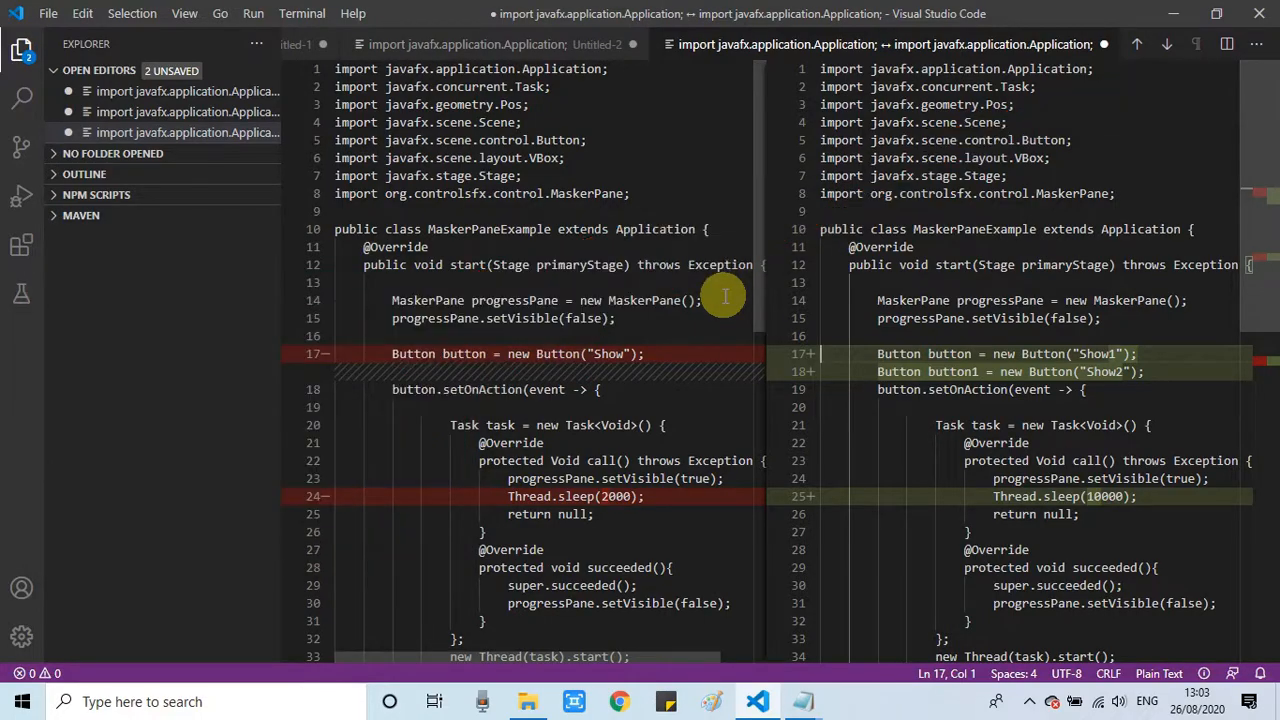
mouse_move(675, 143)
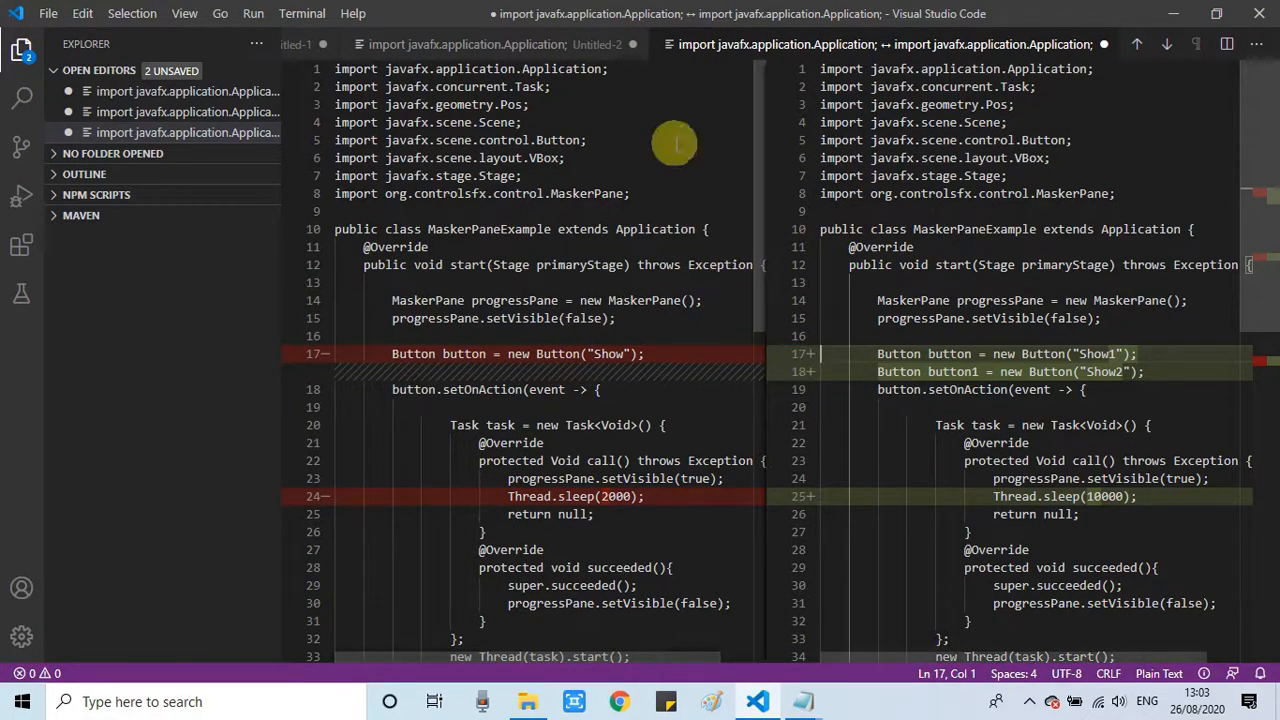
mouse_move(765, 585)
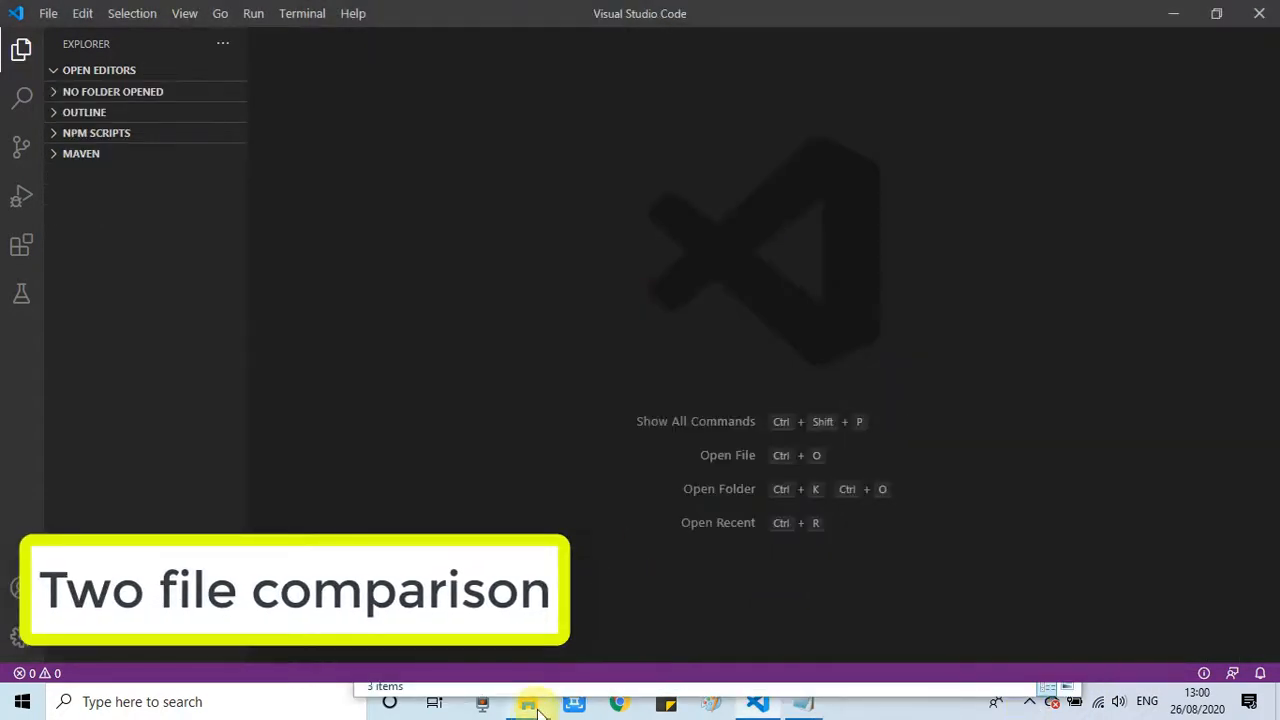
Select MaskerPaneExample.java and MaskerPaneExample1.java in File Explorer to open in VS Code
click(528, 701)
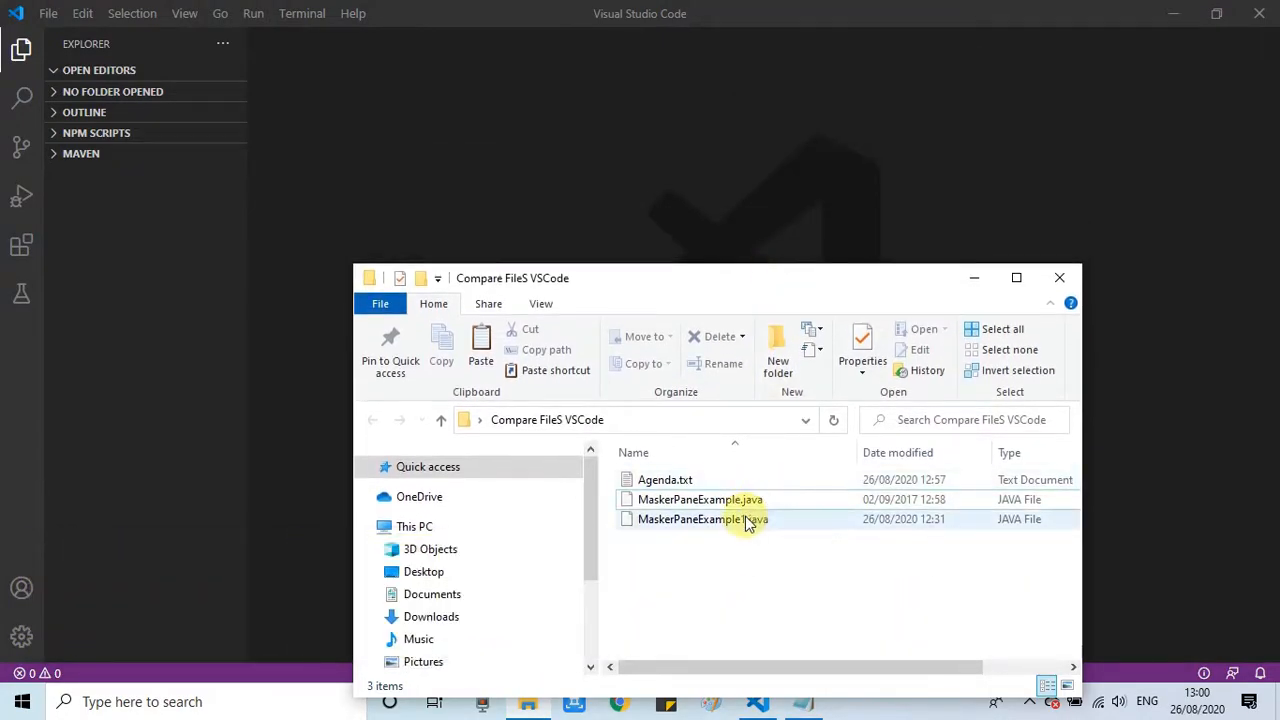
click(700, 499)
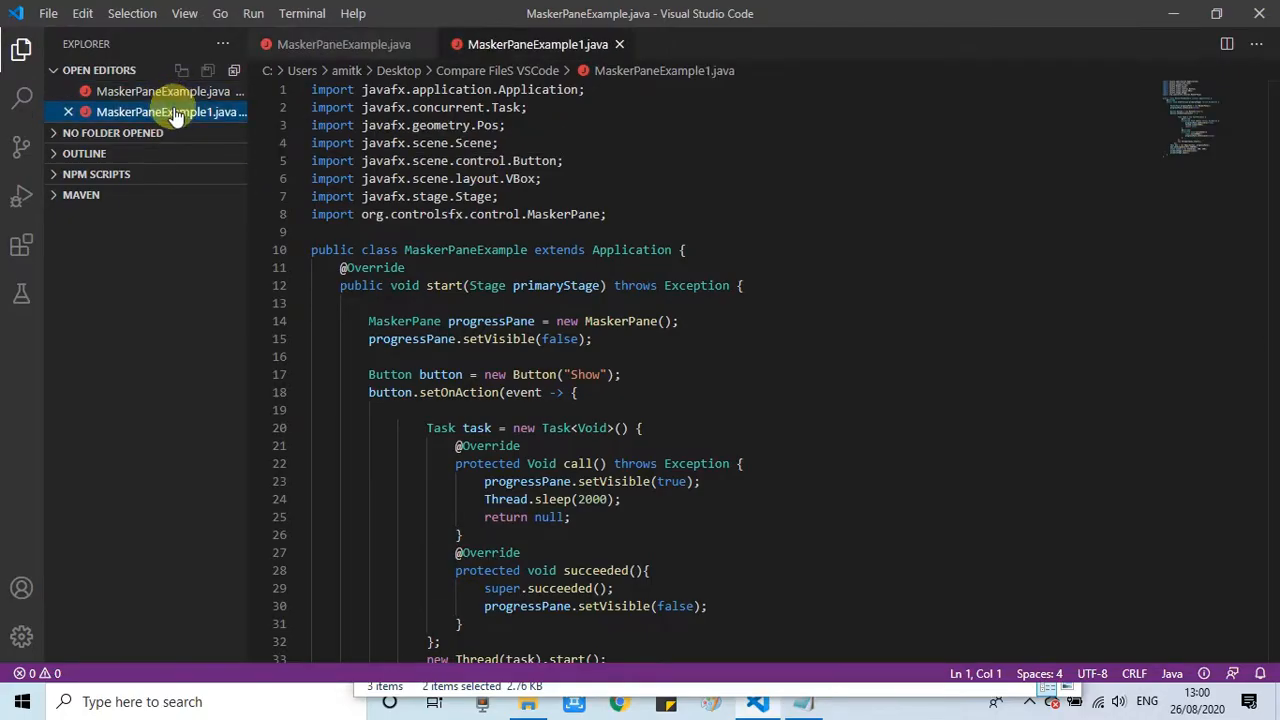
Mark MaskerPaneExample.java for compare and compare MaskerPaneExample1.java with it
click(163, 91)
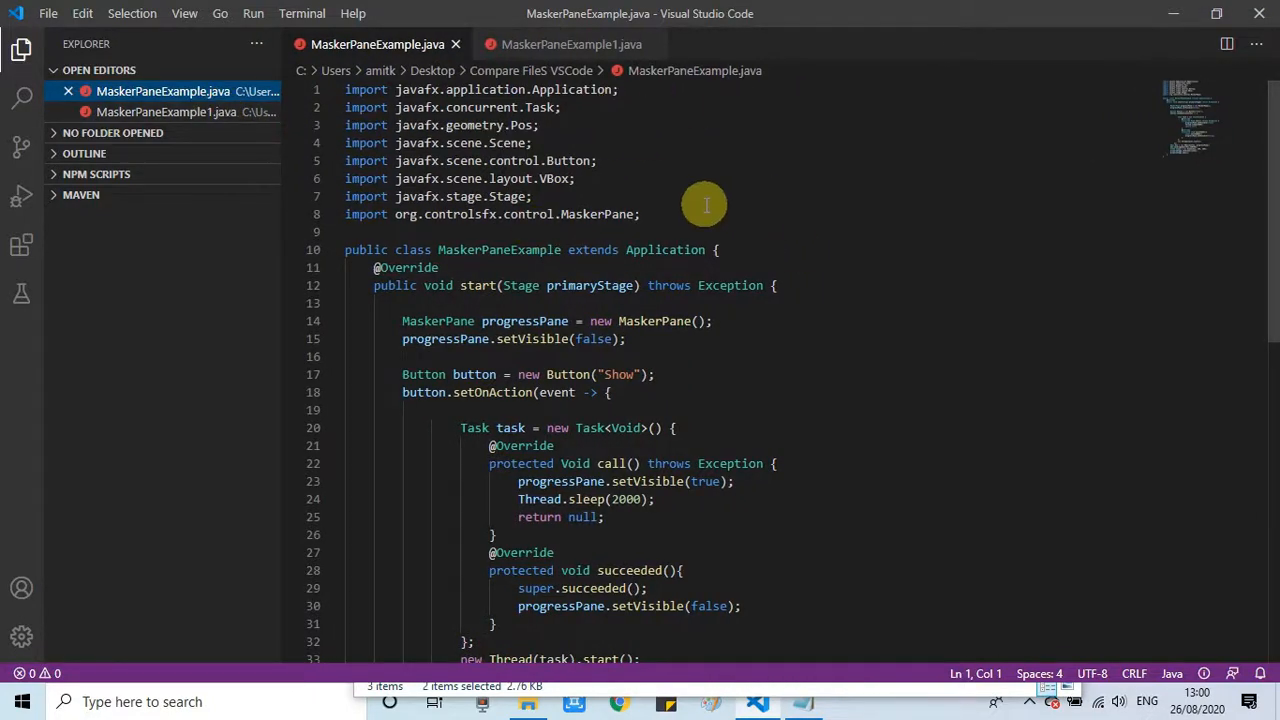
mouse_move(163, 91)
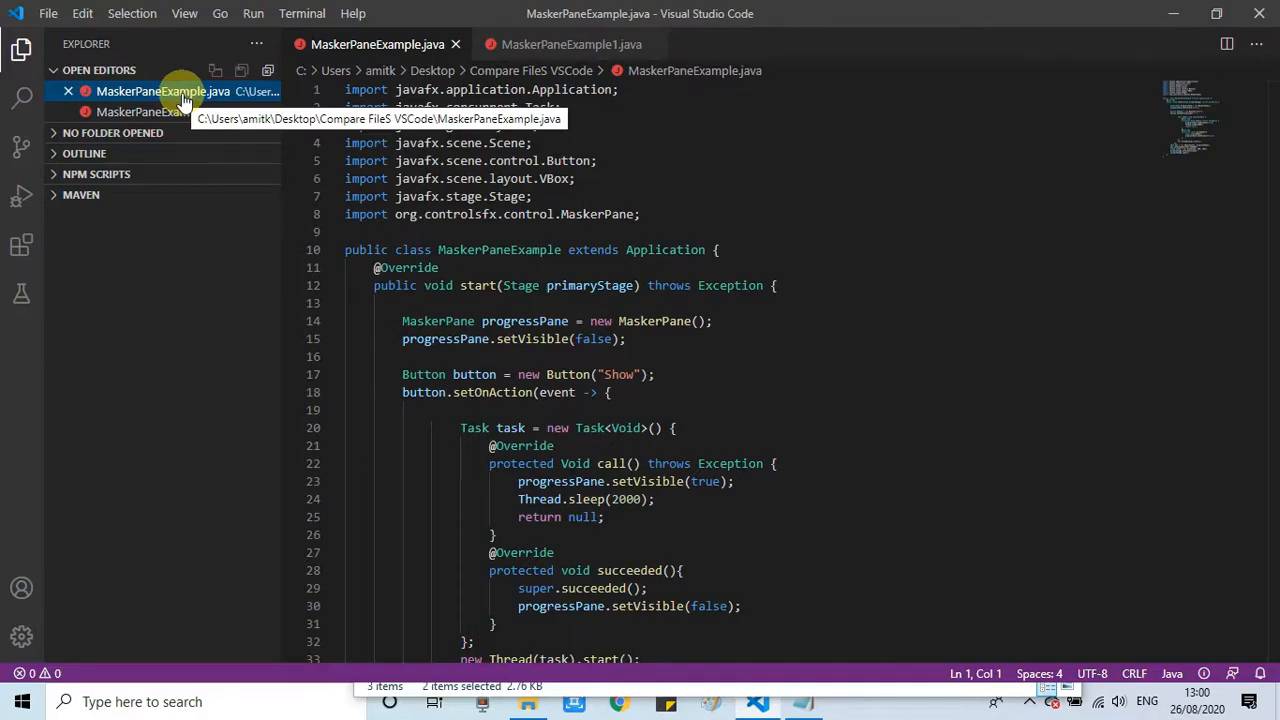
right_click(160, 91)
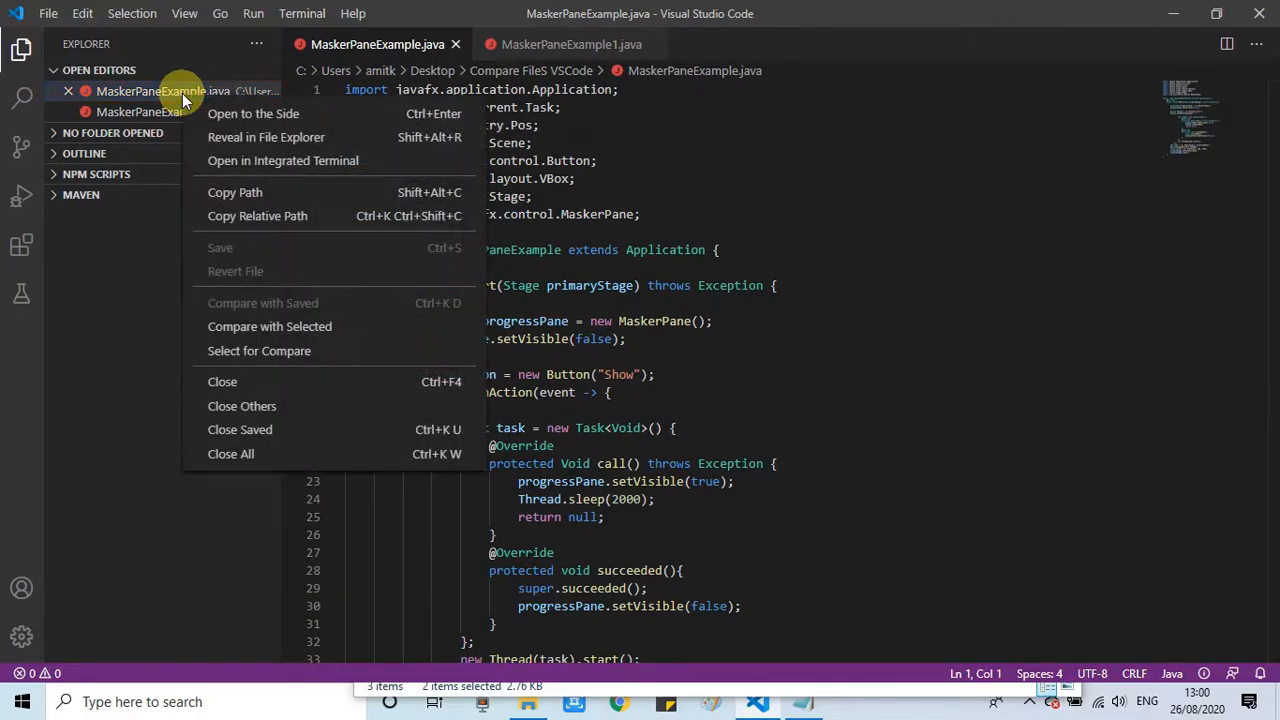
mouse_move(270, 350)
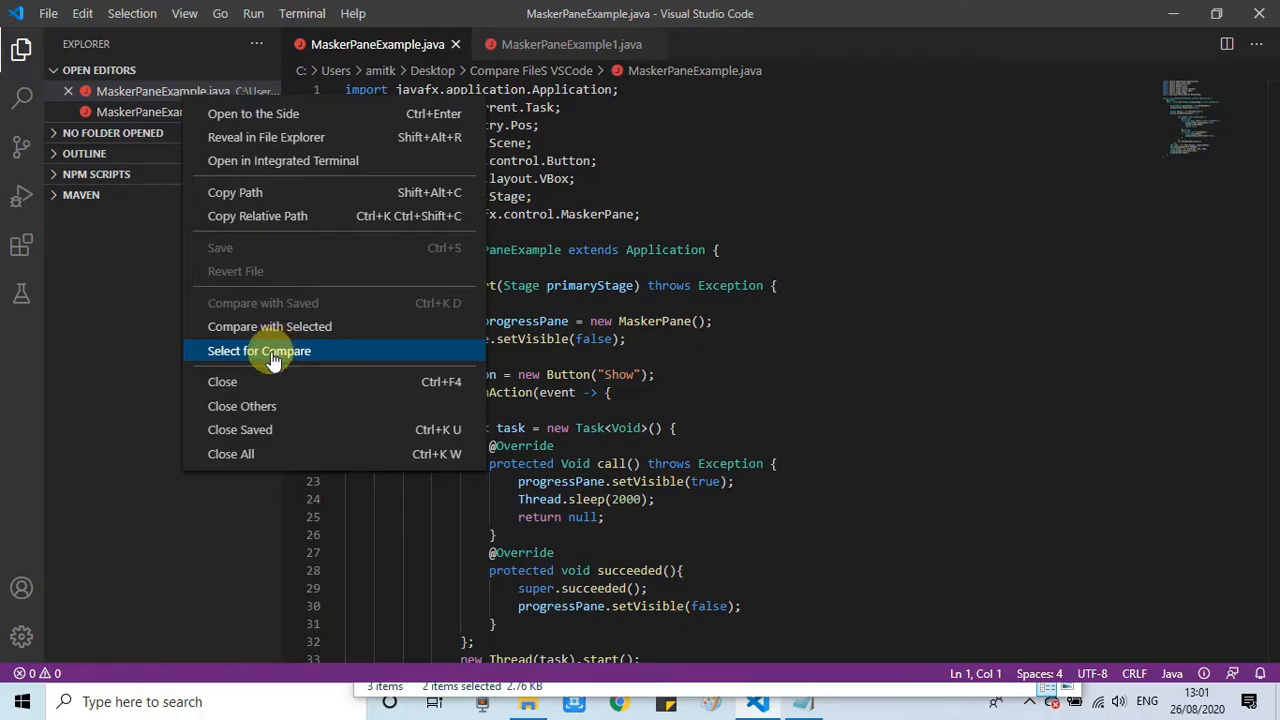
click(259, 350)
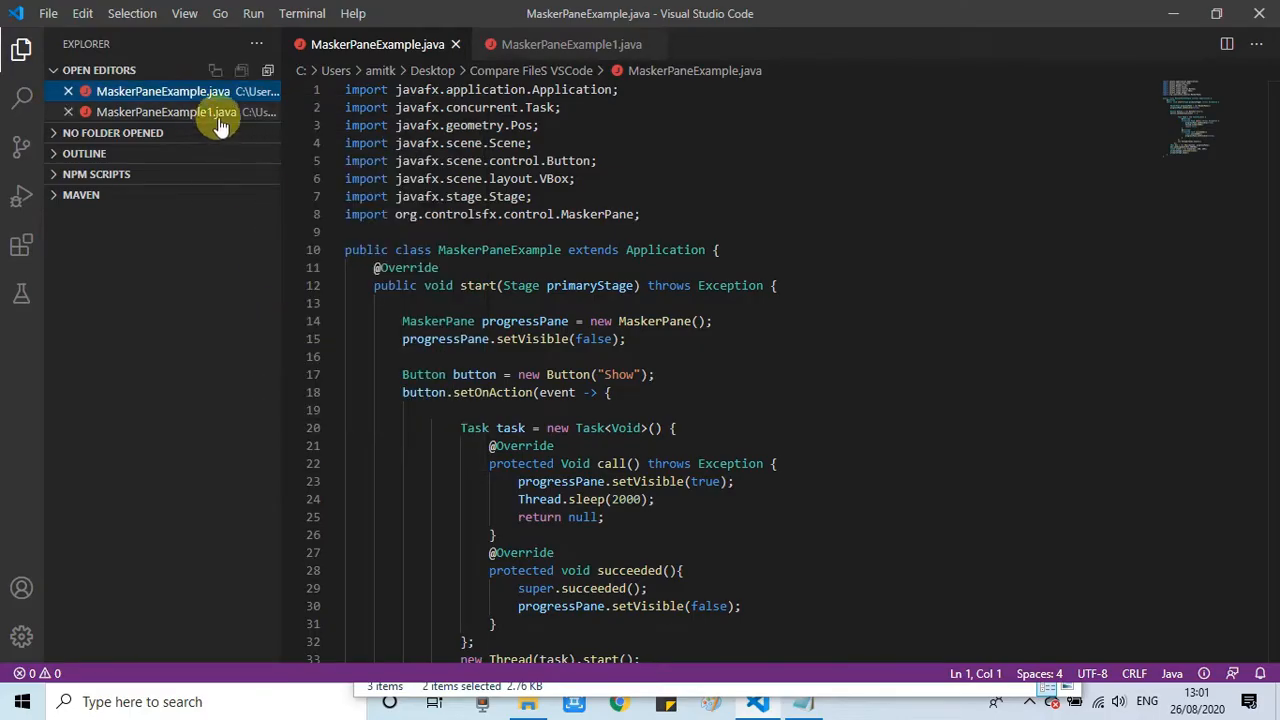
right_click(165, 112)
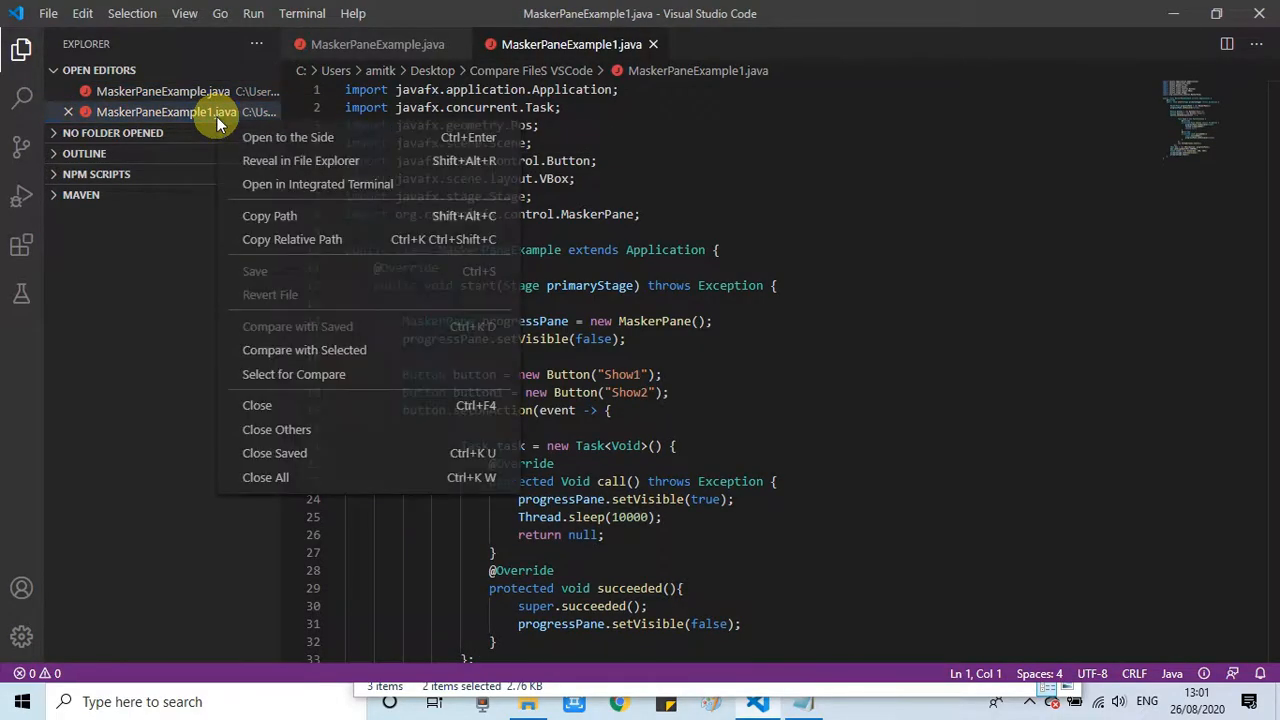
mouse_move(304, 349)
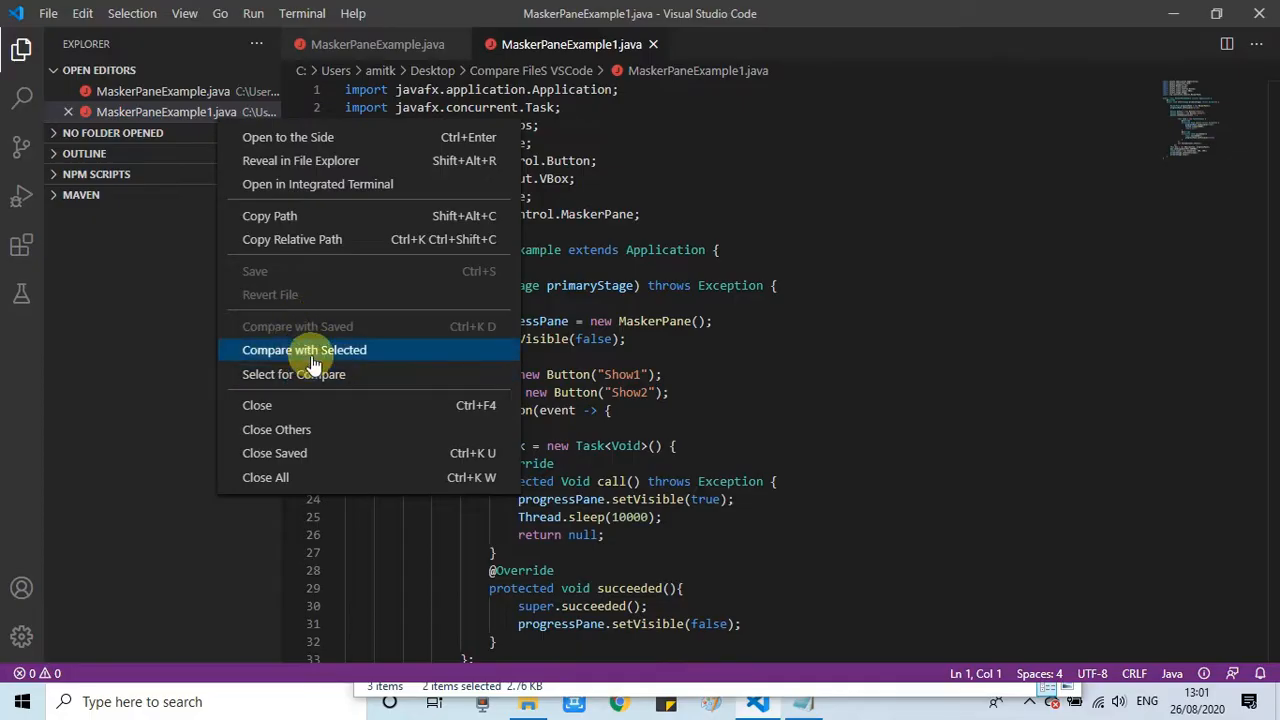
click(304, 349)
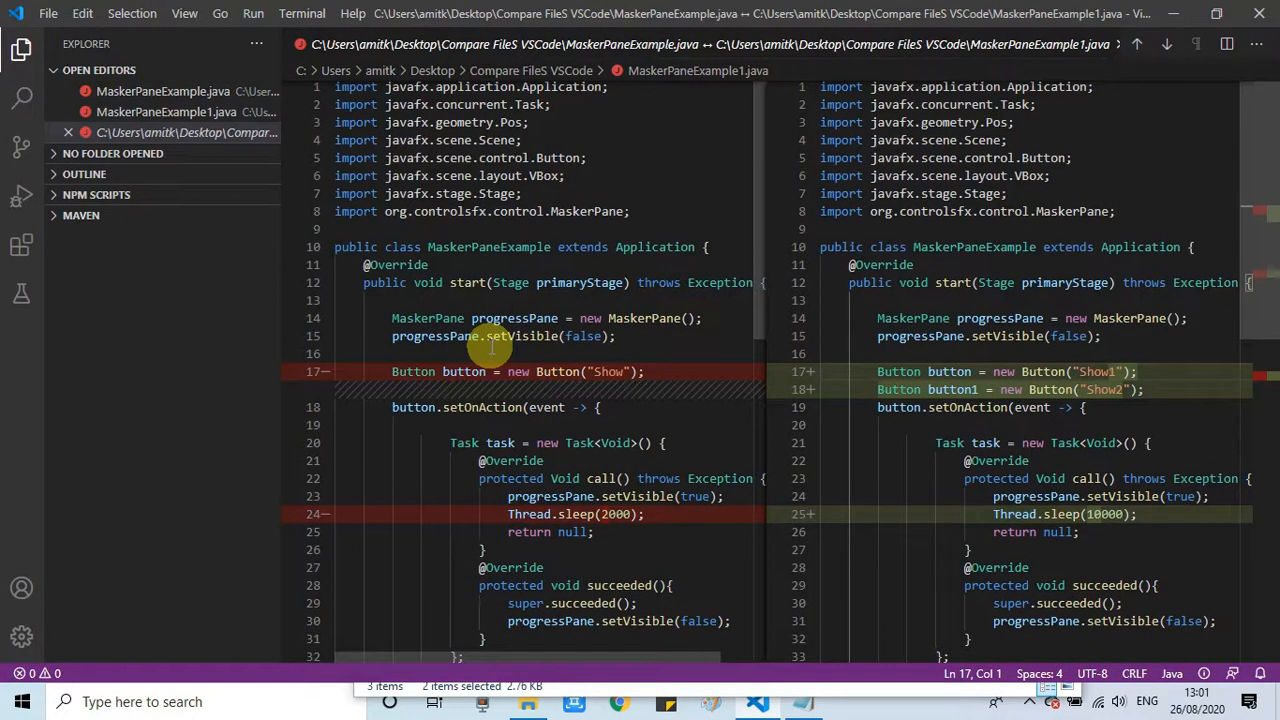
mouse_move(500, 385)
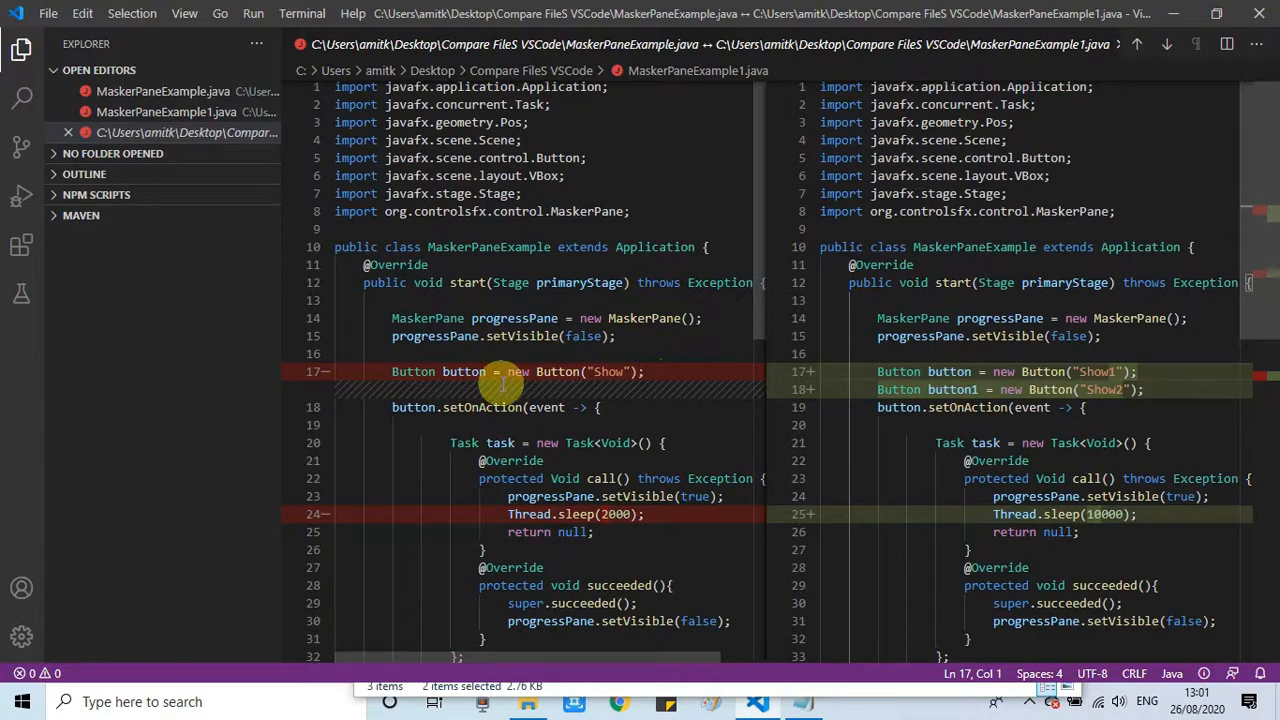
mouse_move(313, 522)
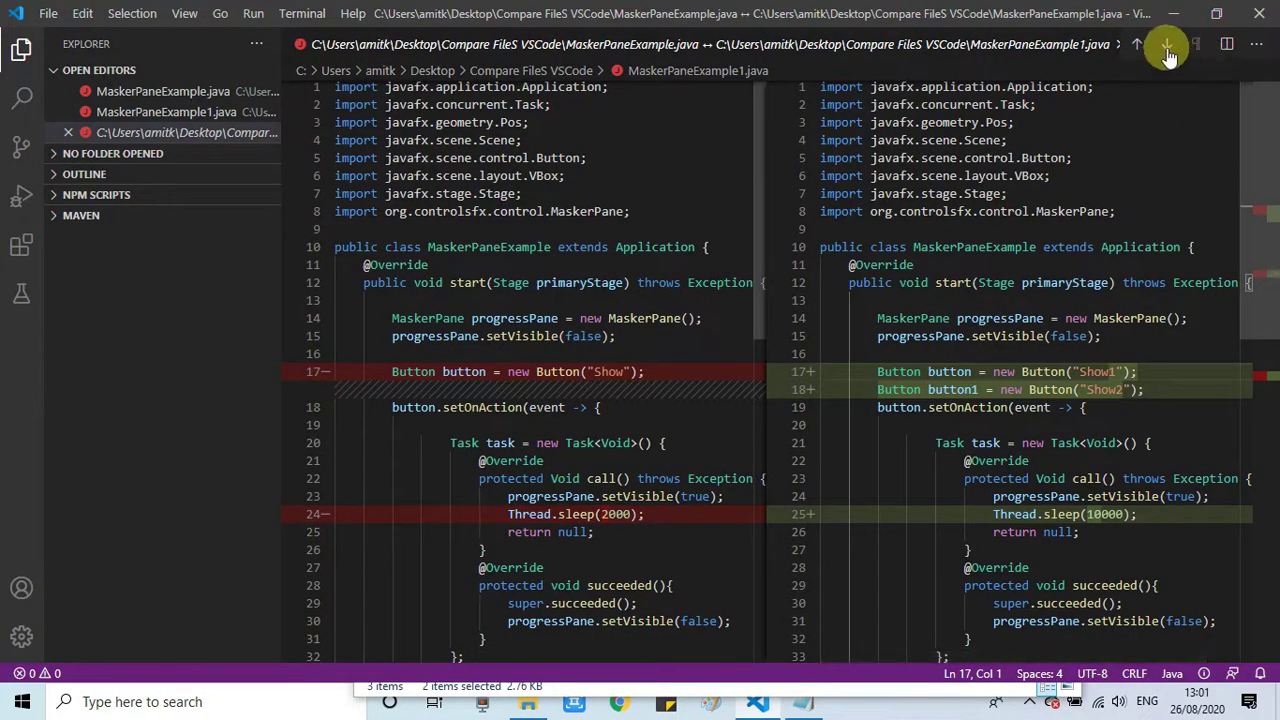
mouse_move(1167, 52)
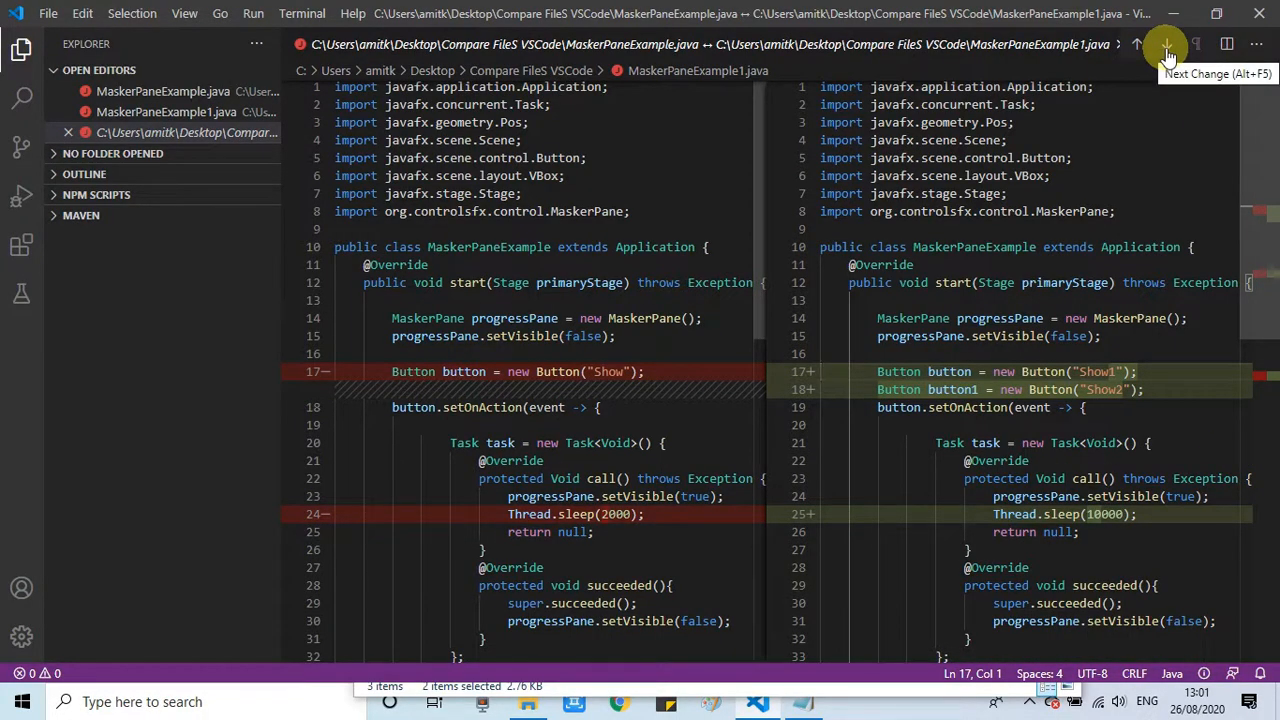
mouse_move(1170, 48)
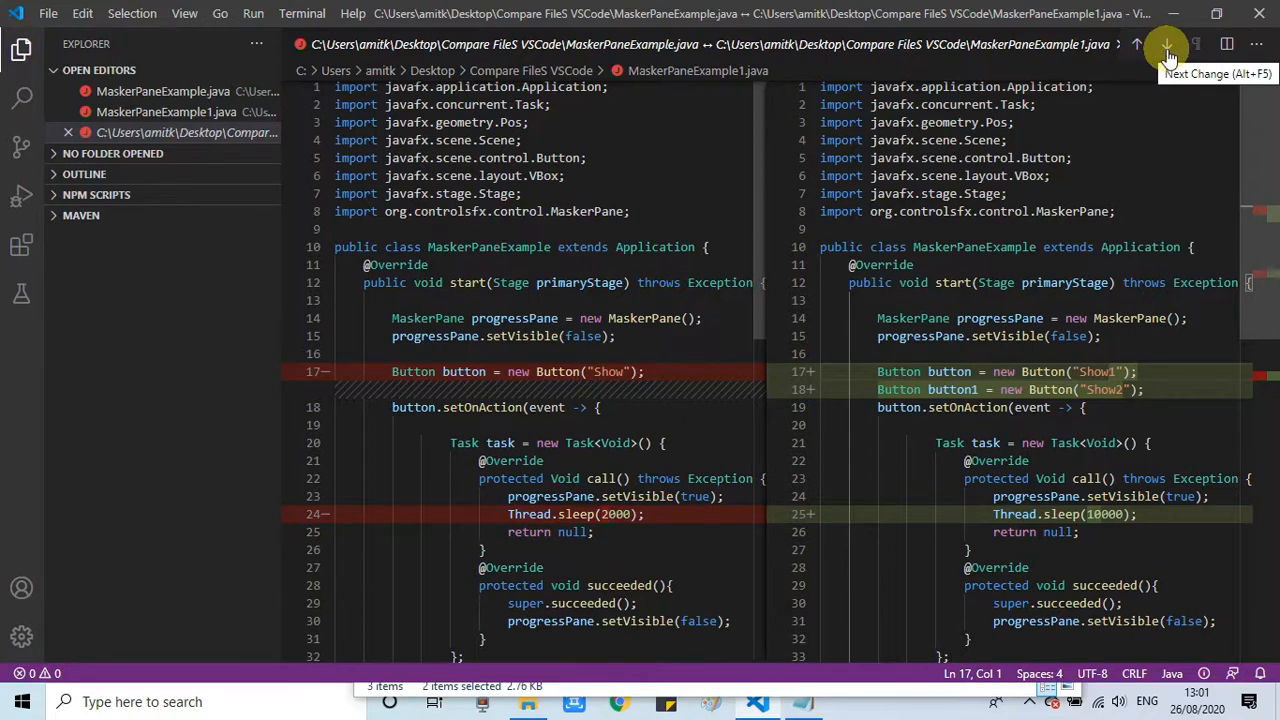
click(1167, 52)
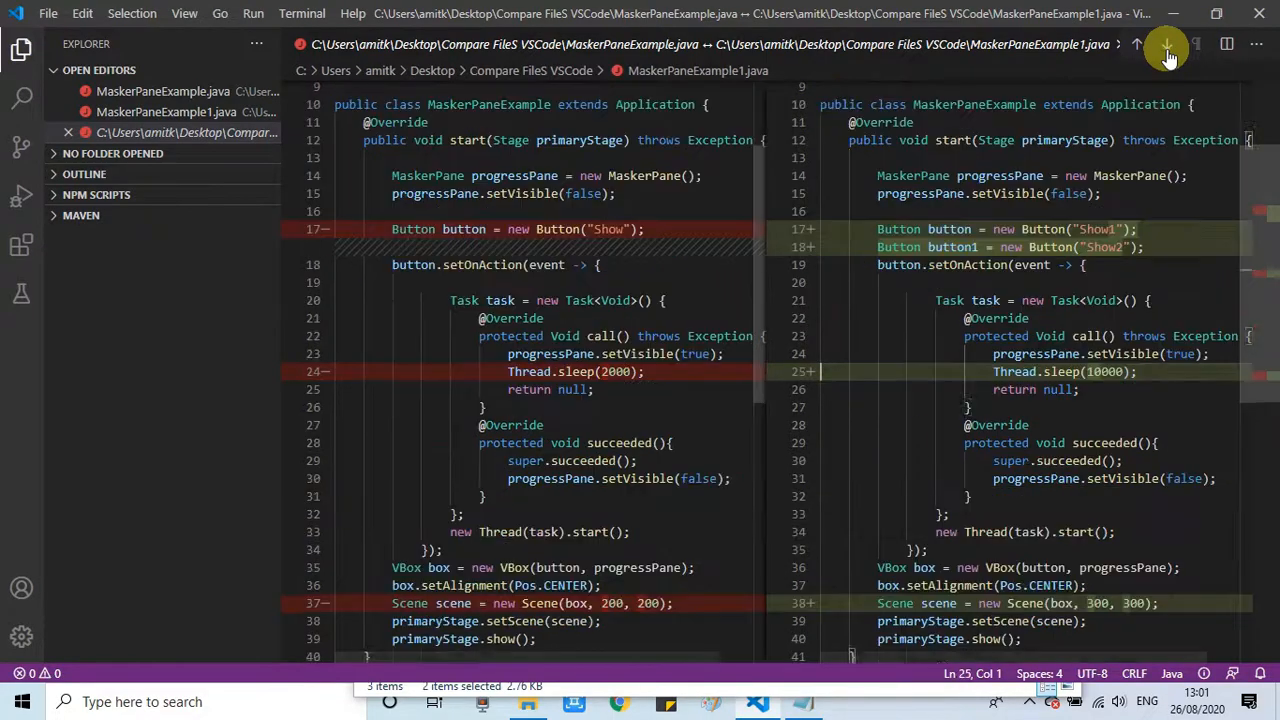
scroll(down, 3)
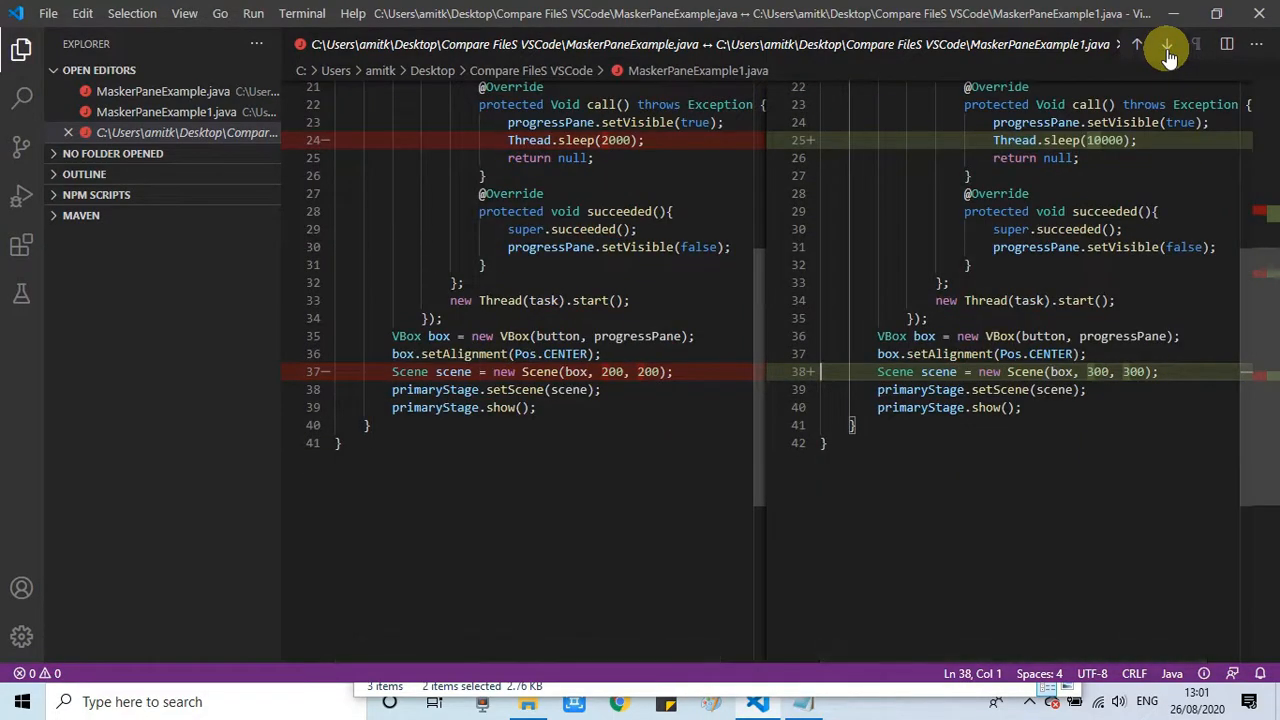
scroll(up, 3)
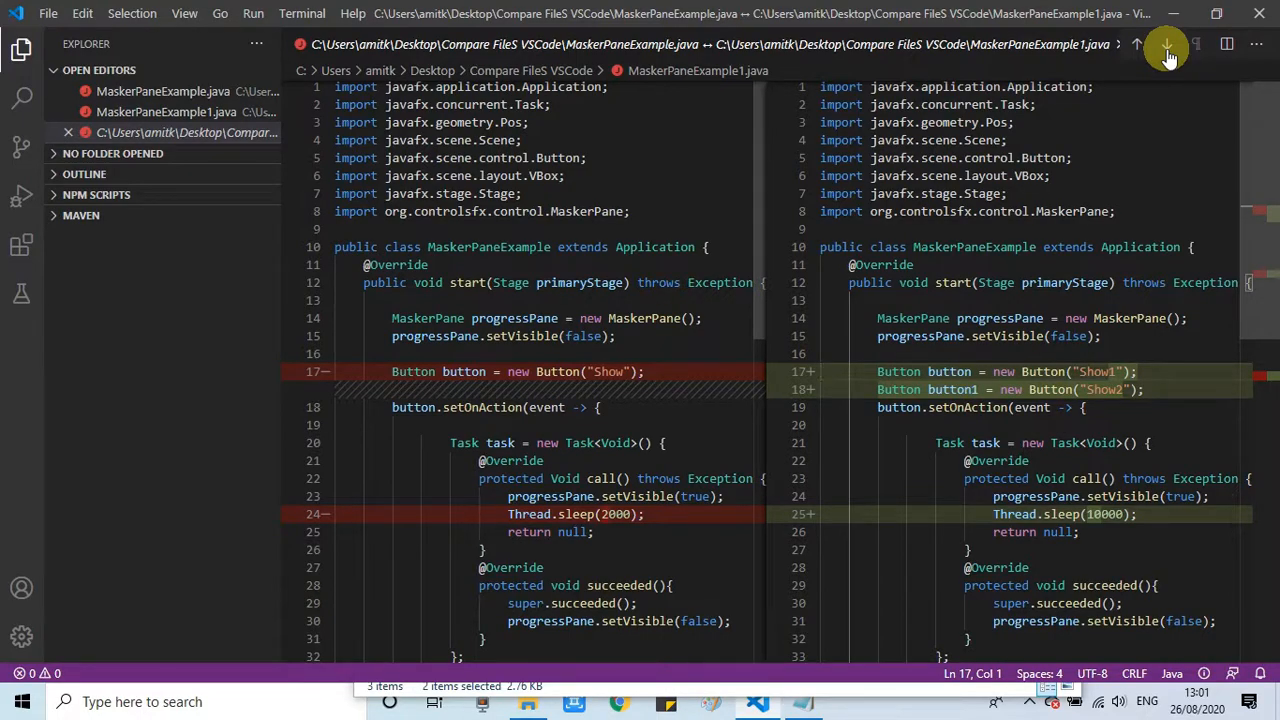
scroll(down, 3)
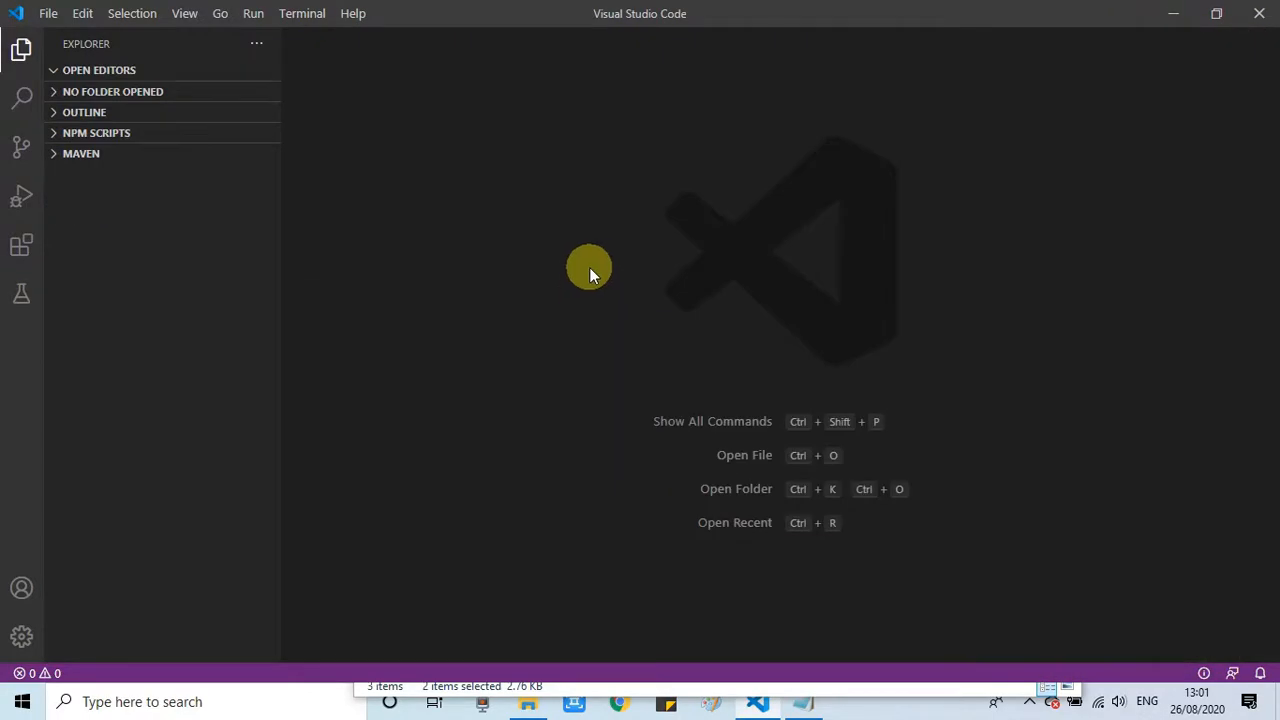
mouse_move(661, 479)
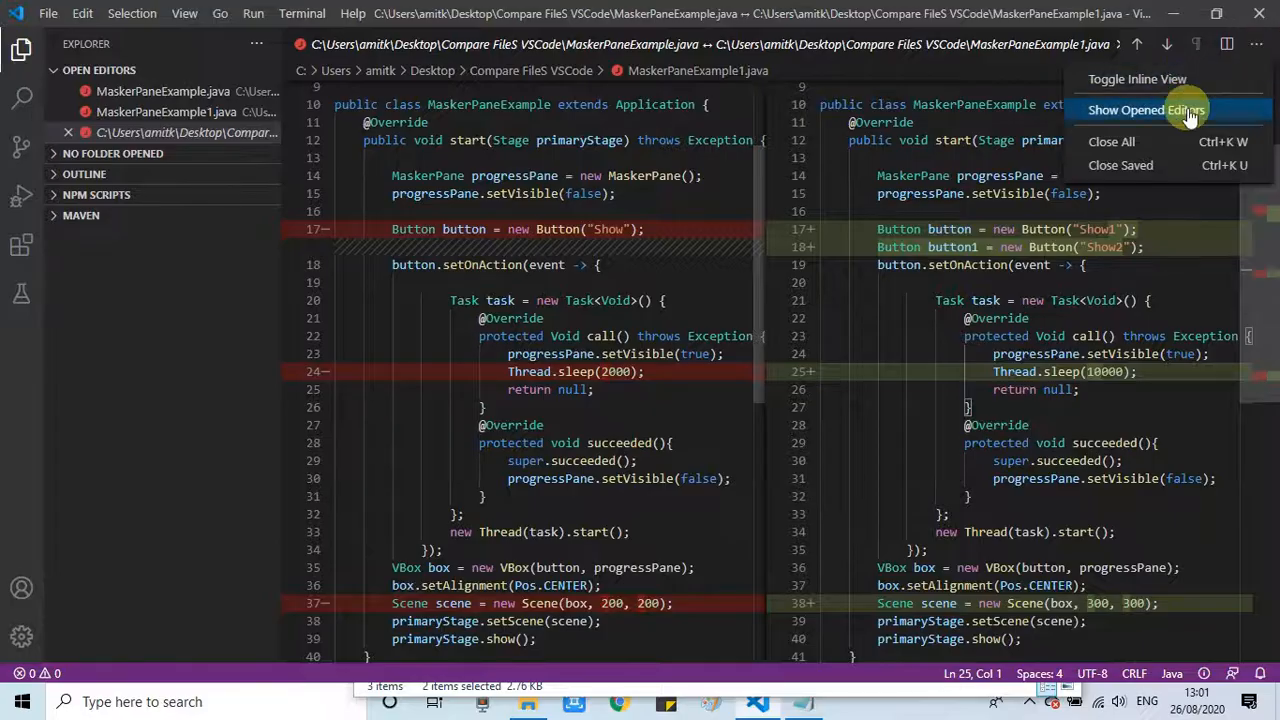
Close the diff and all open editors from the '...' menu
click(1111, 141)
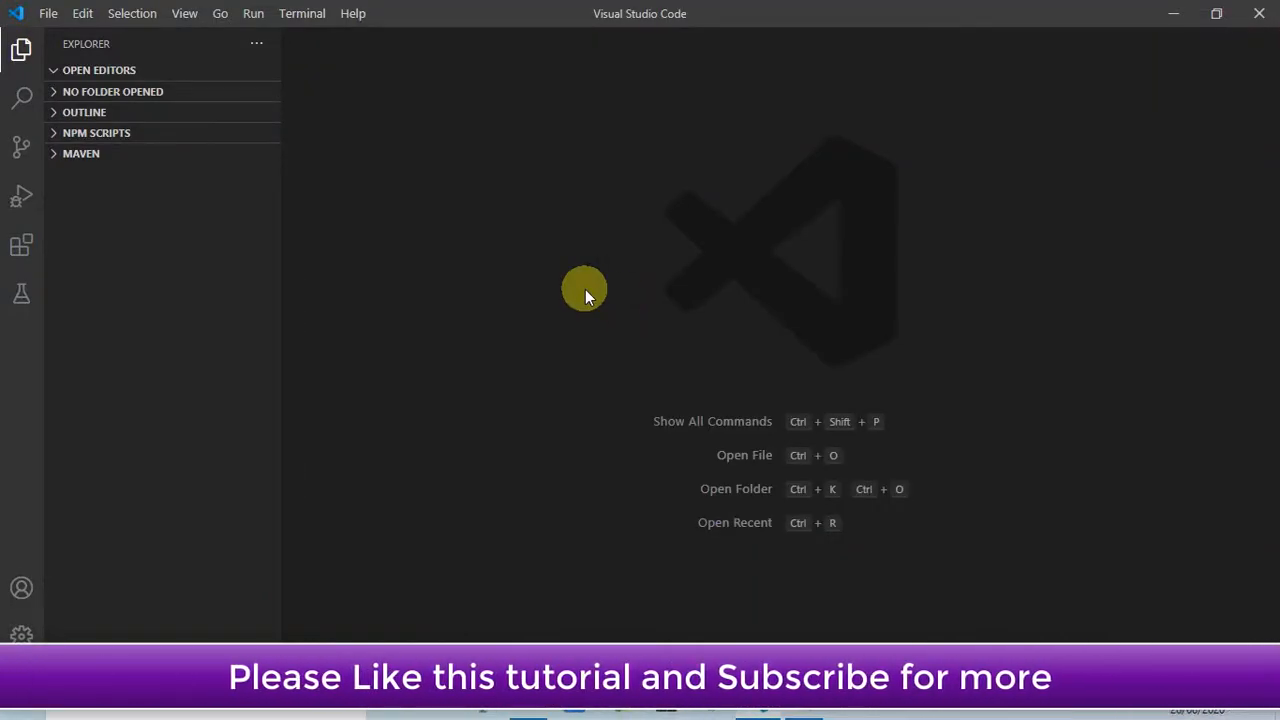
mouse_move(568, 267)
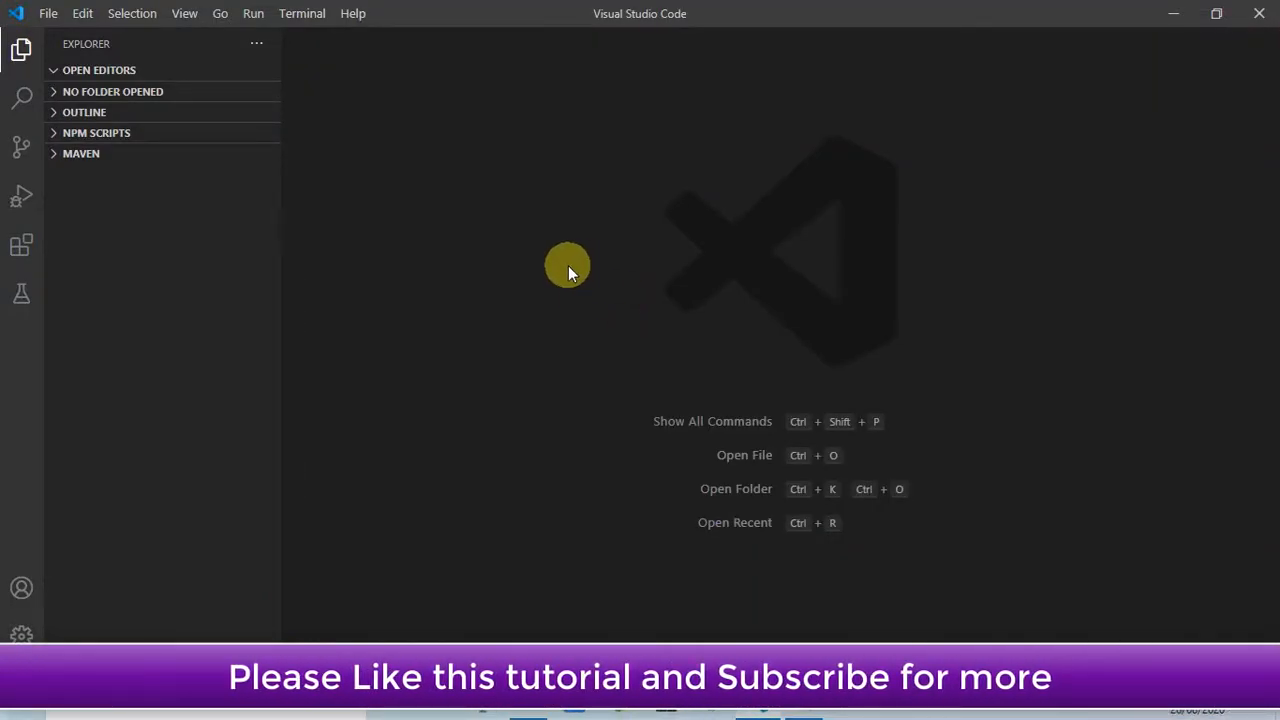